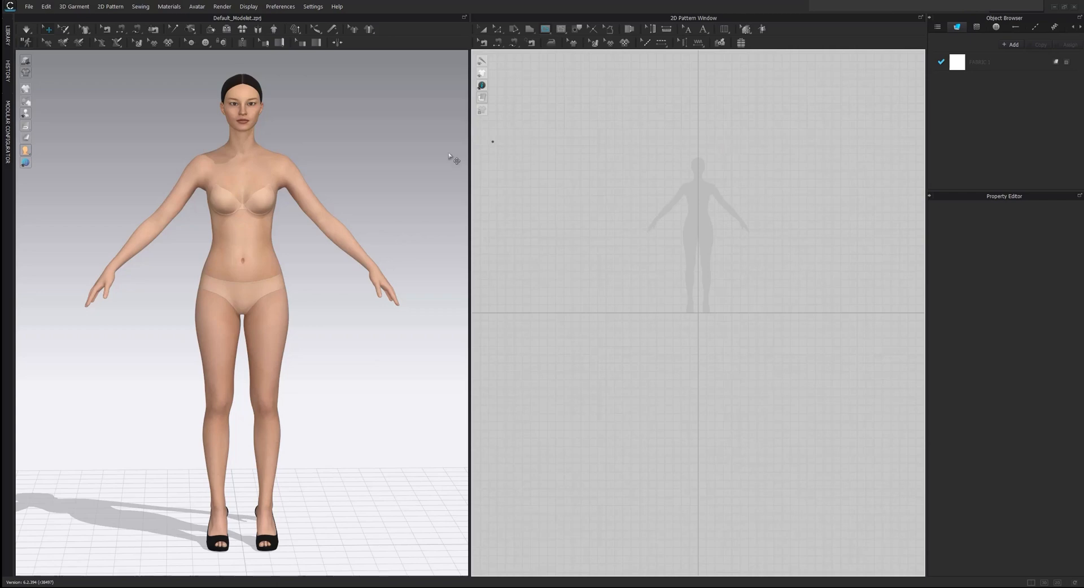
mouse_move(181, 180)
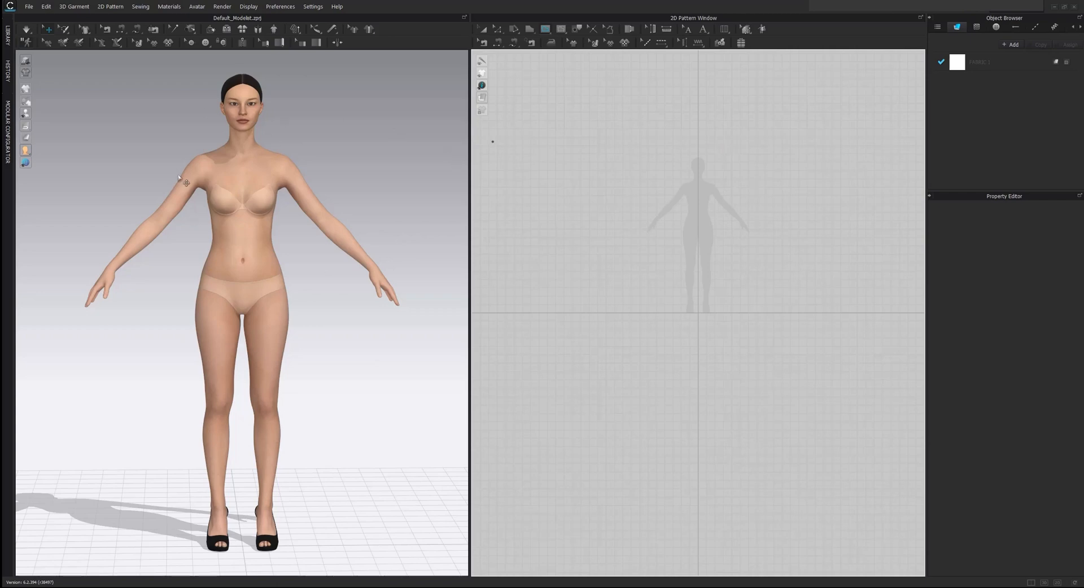
mouse_move(285, 172)
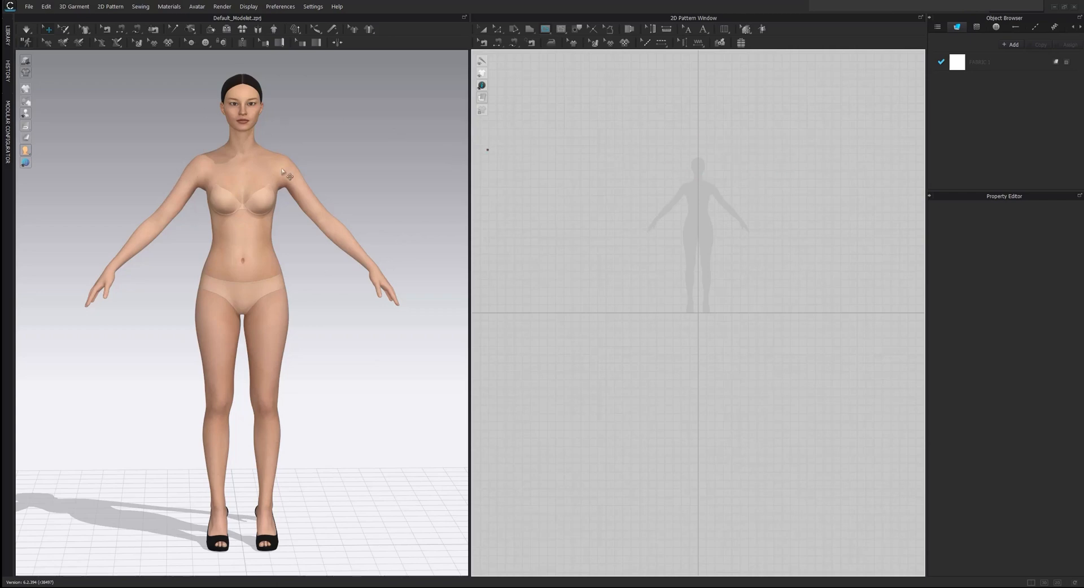
mouse_move(266, 251)
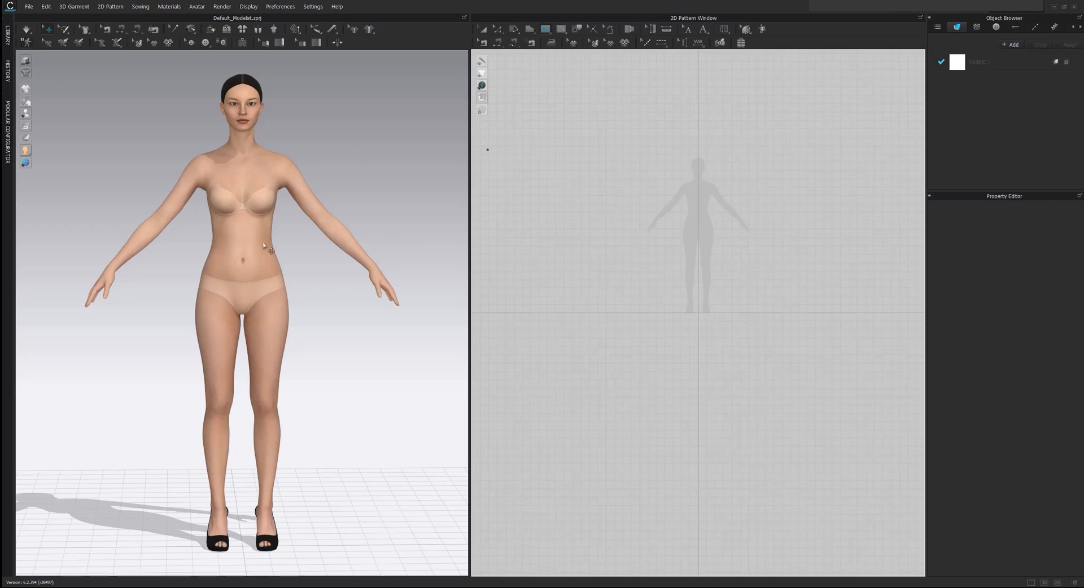
mouse_move(215, 252)
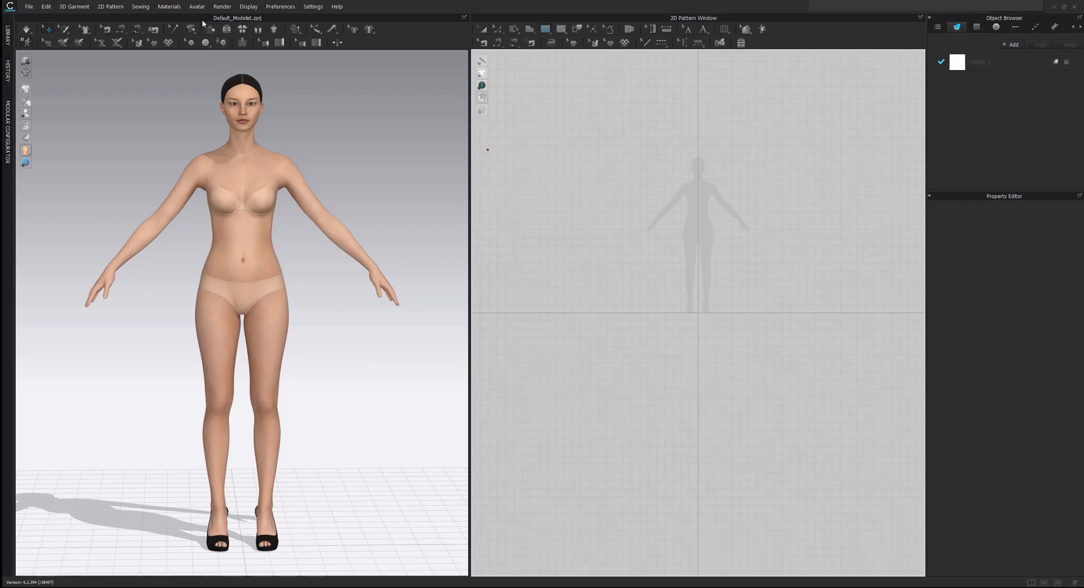
Check the avatar's waist circumference in the body measurements window.
left_click(201, 6)
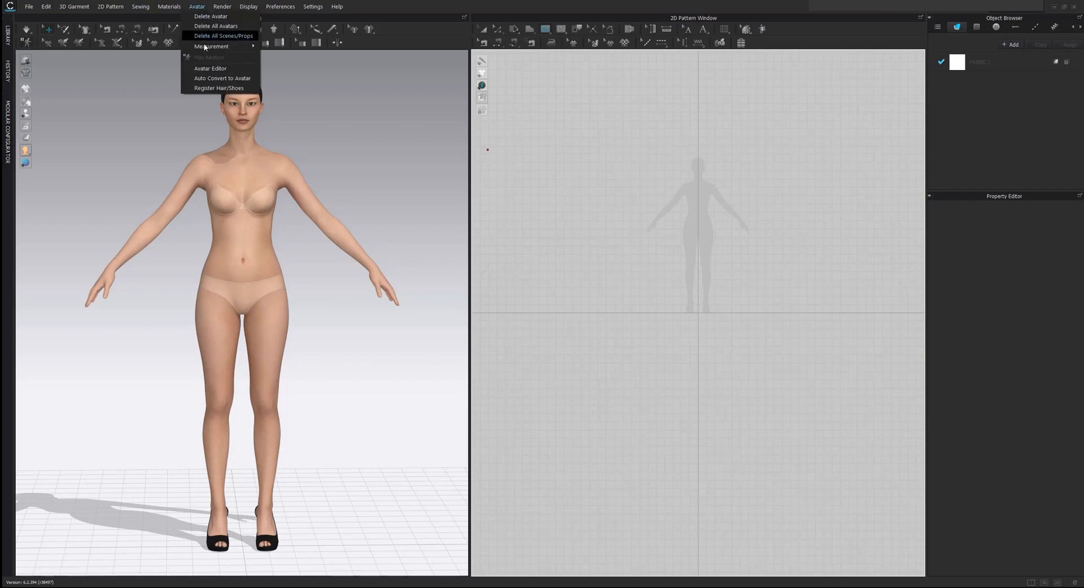
left_click(210, 69)
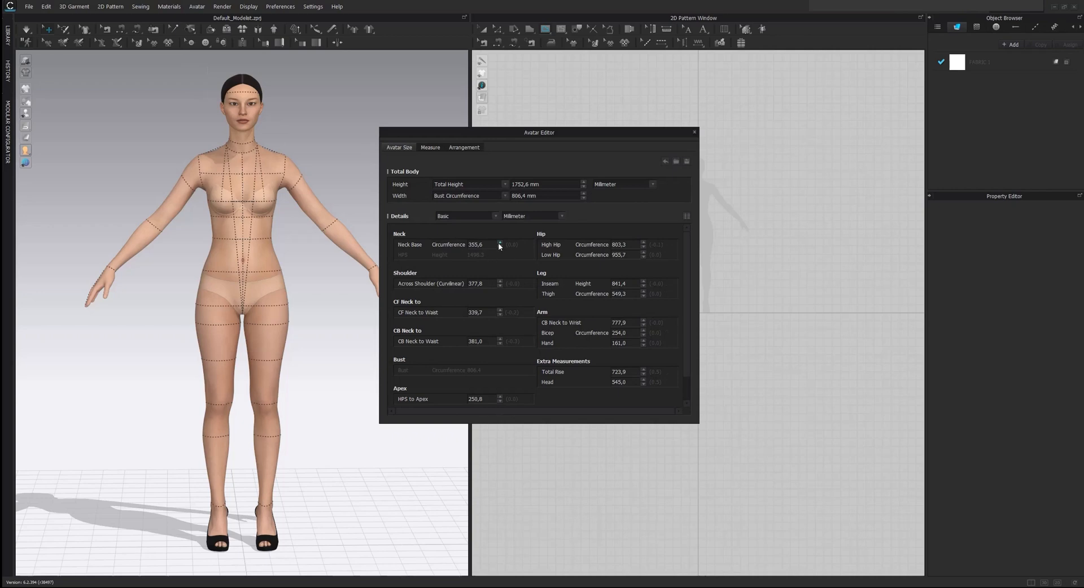
mouse_move(509, 215)
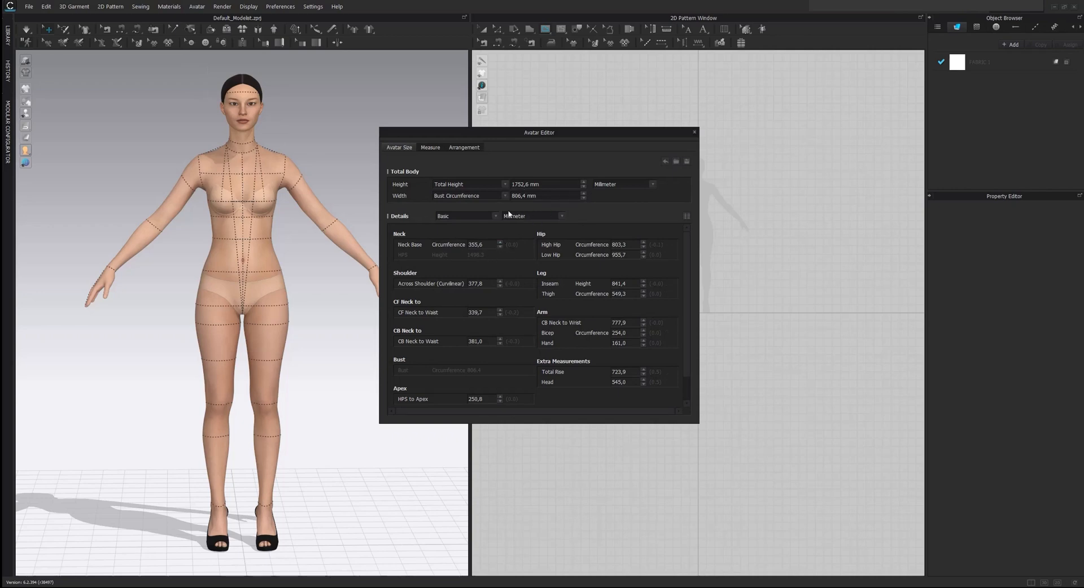
scroll("down", 3)
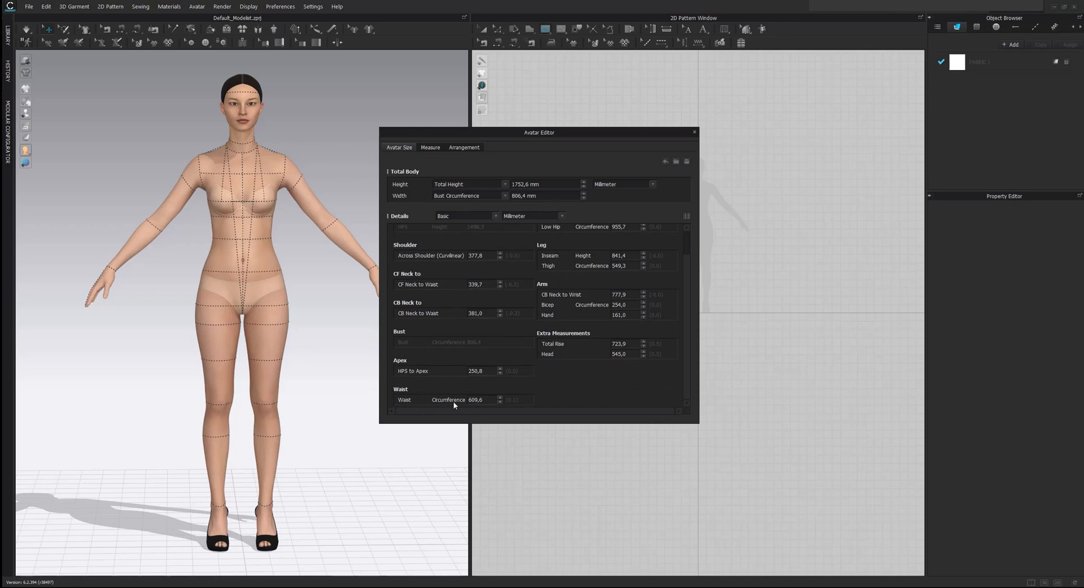
mouse_move(489, 408)
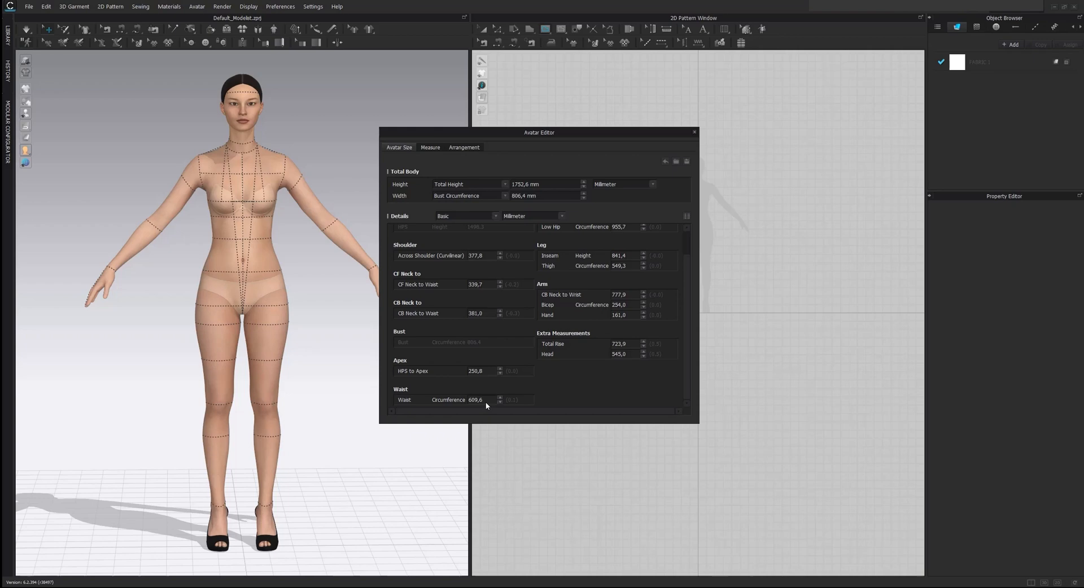
left_click(479, 400)
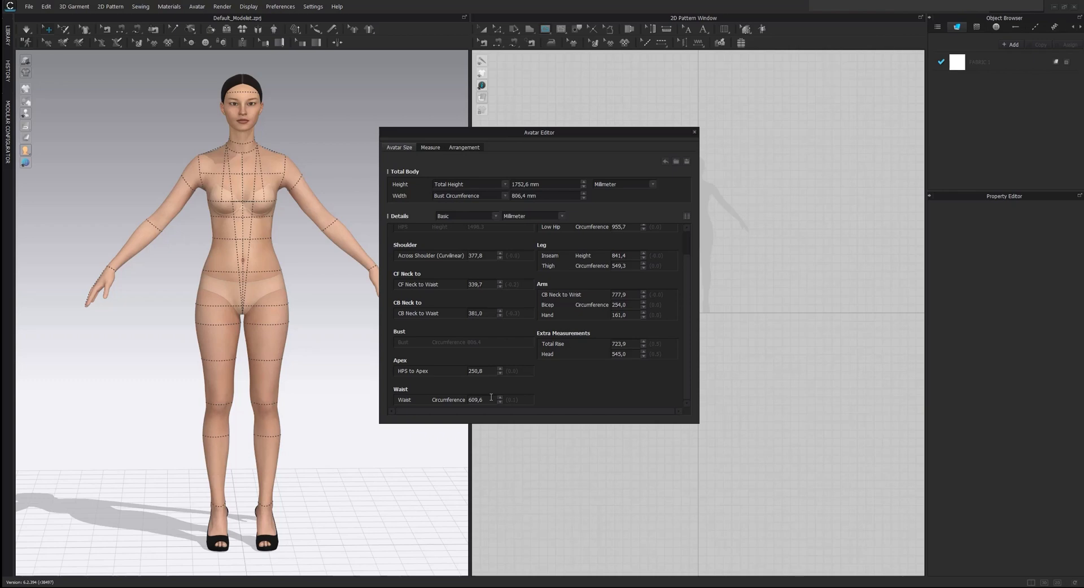
left_click(694, 133)
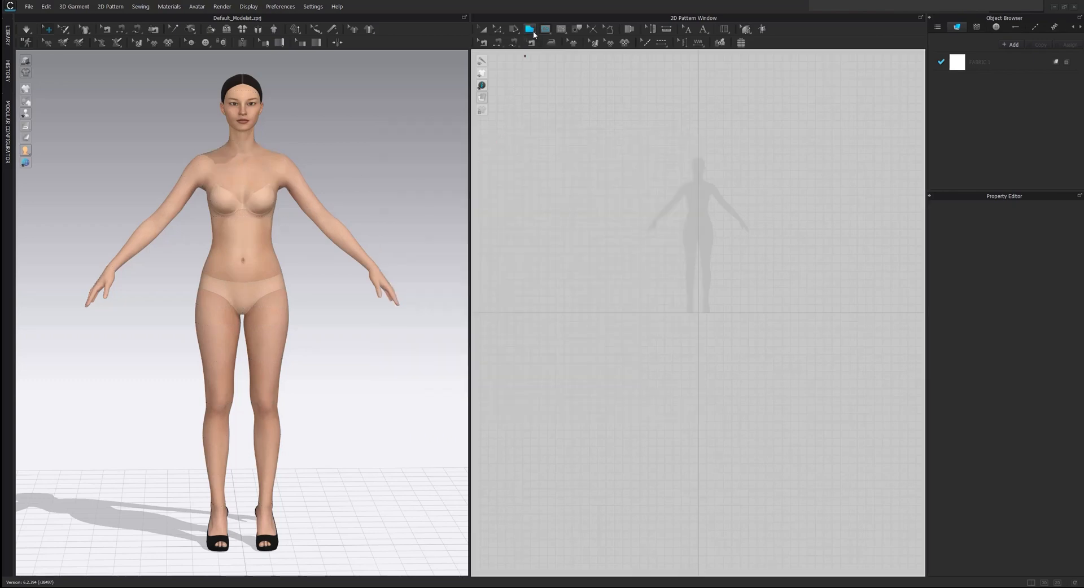
Create a rectangle pattern 61 cm wide and 4 cm high.
left_click(529, 28)
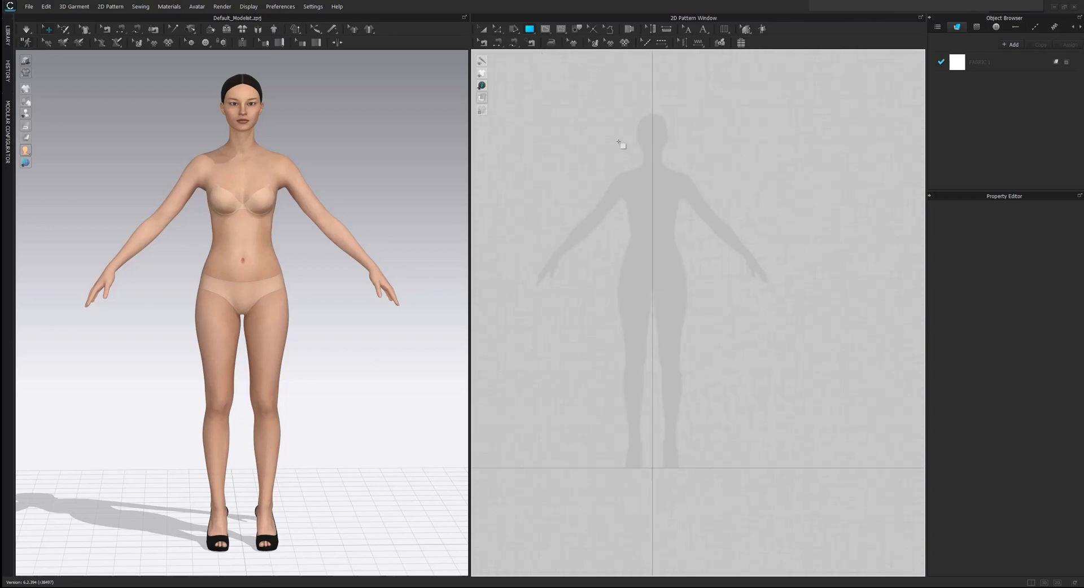
right_click(632, 232)
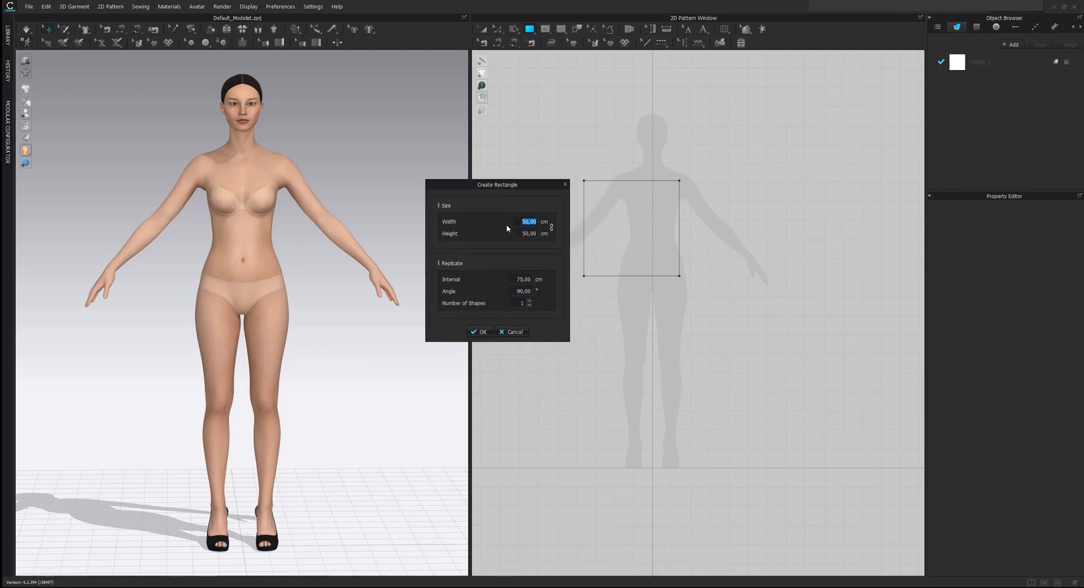
type("61")
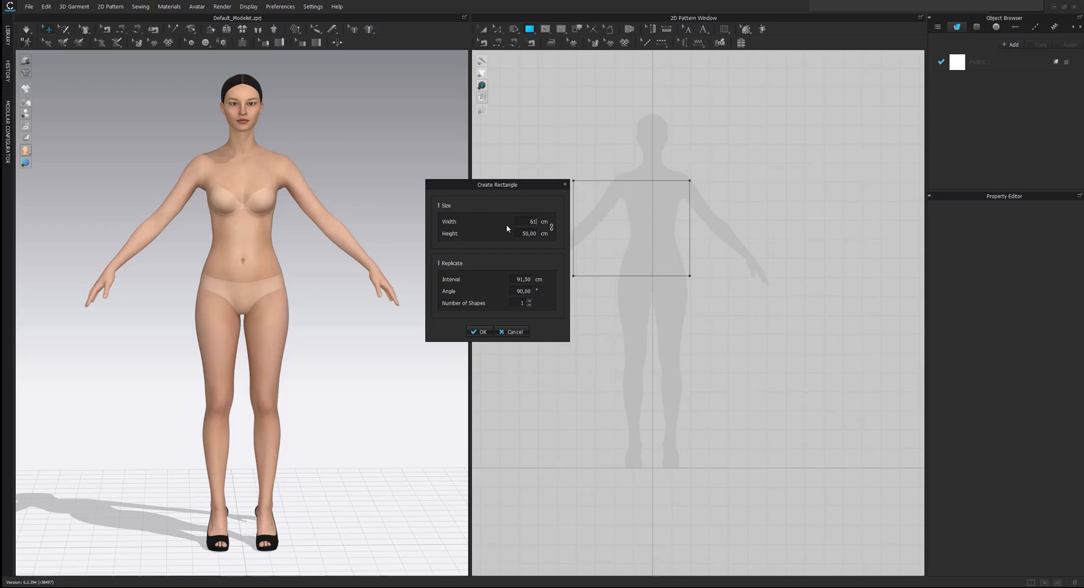
left_click(527, 234)
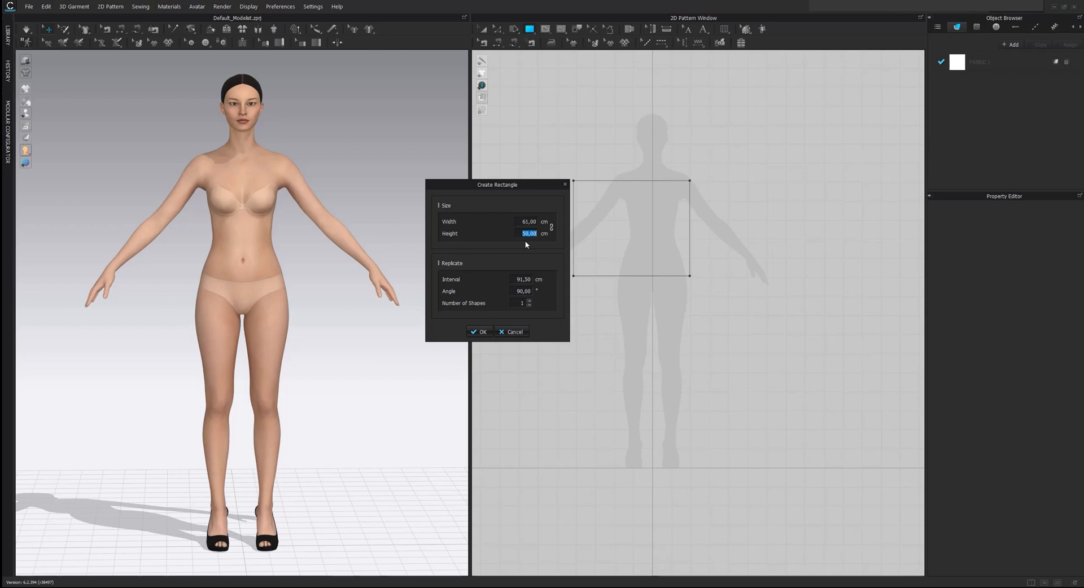
type("4")
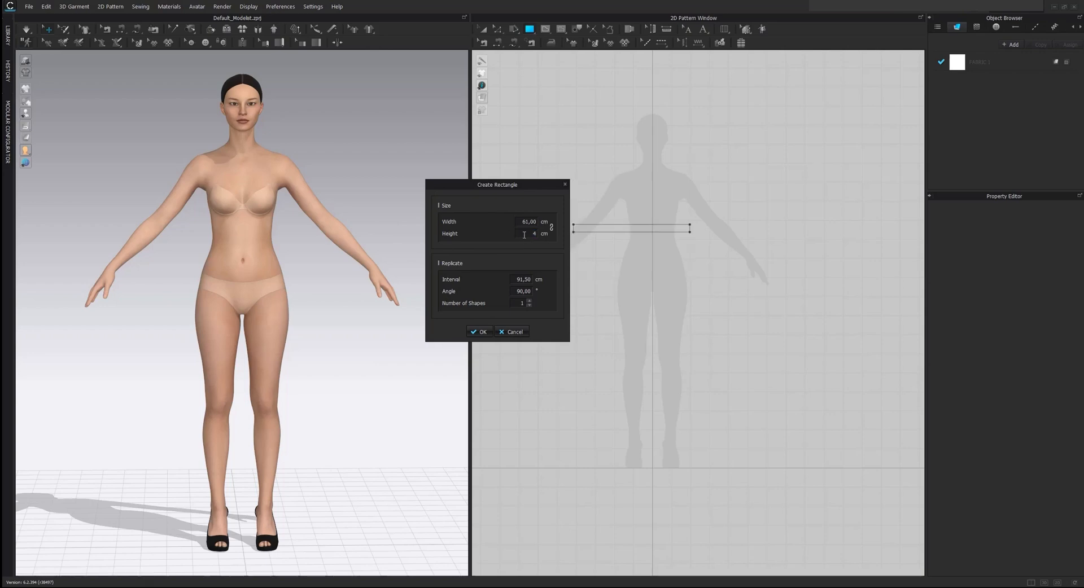
left_click(479, 332)
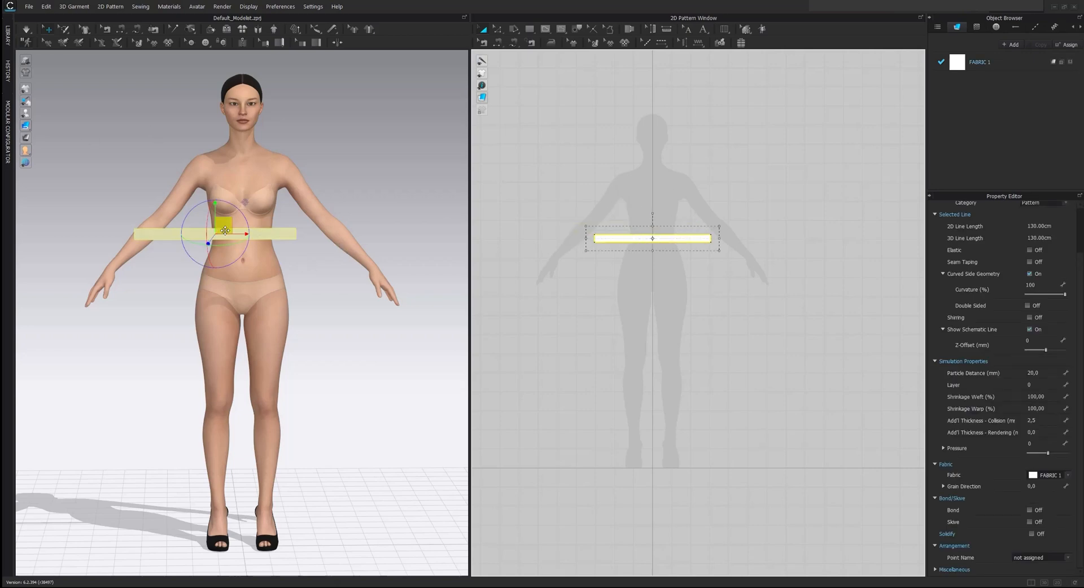
Lower the waistband toward the hips, show arrangement points, and begin sewing its short edges.
left_click_drag(223, 231, 163, 285)
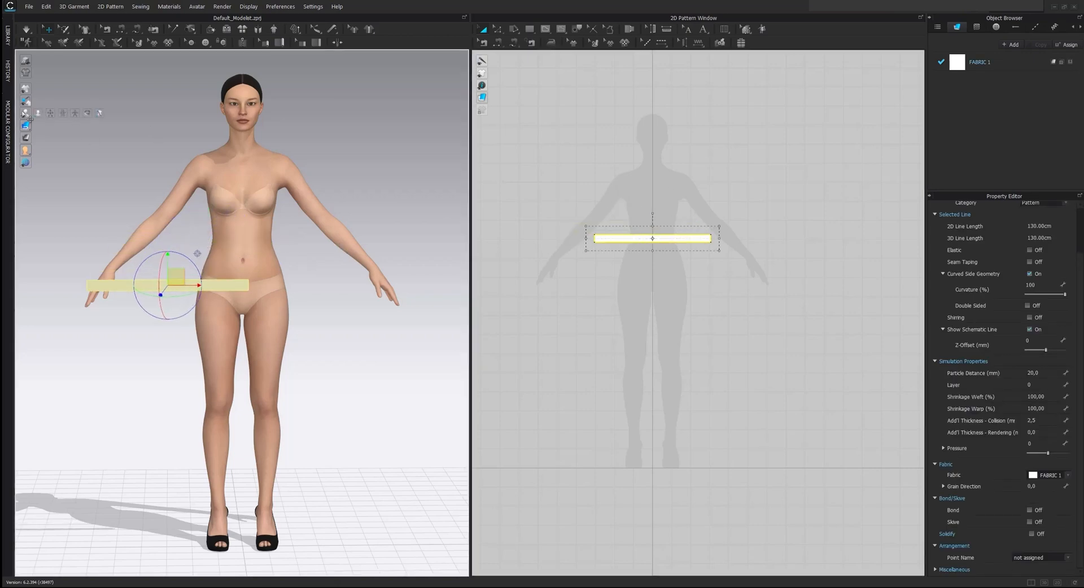
mouse_move(46, 112)
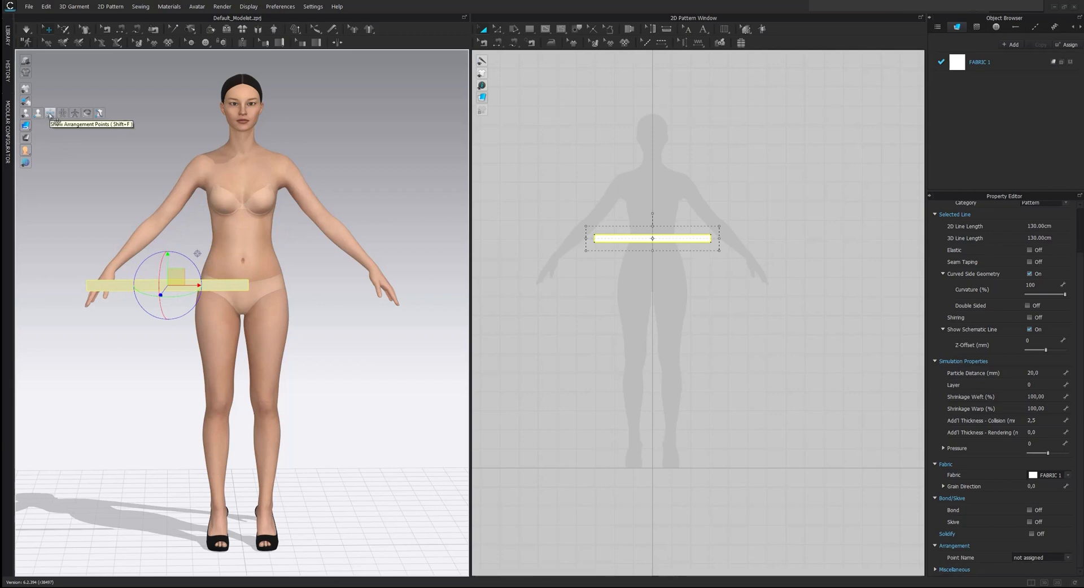
left_click(47, 112)
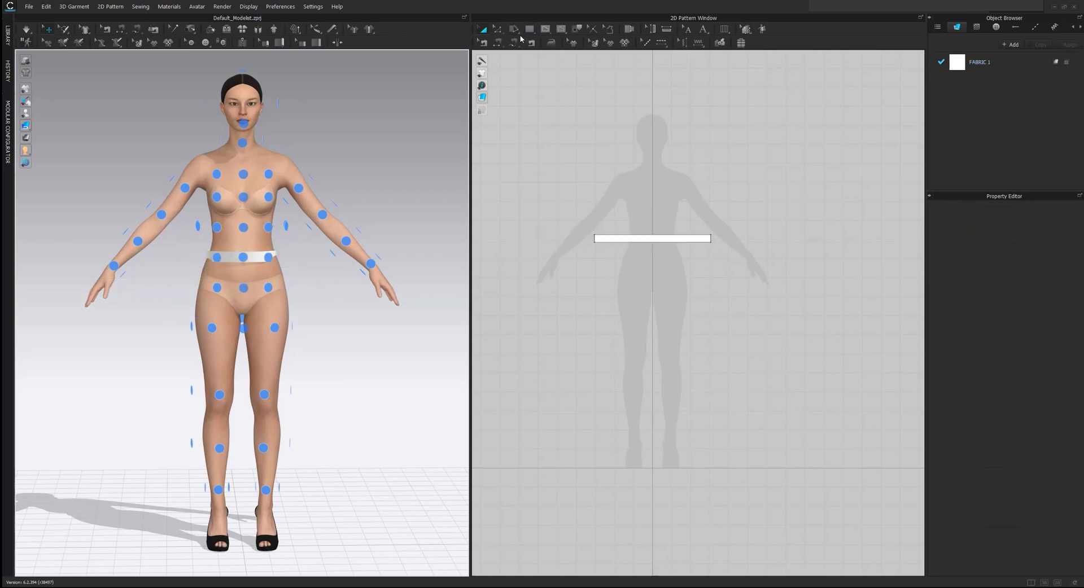
left_click(511, 42)
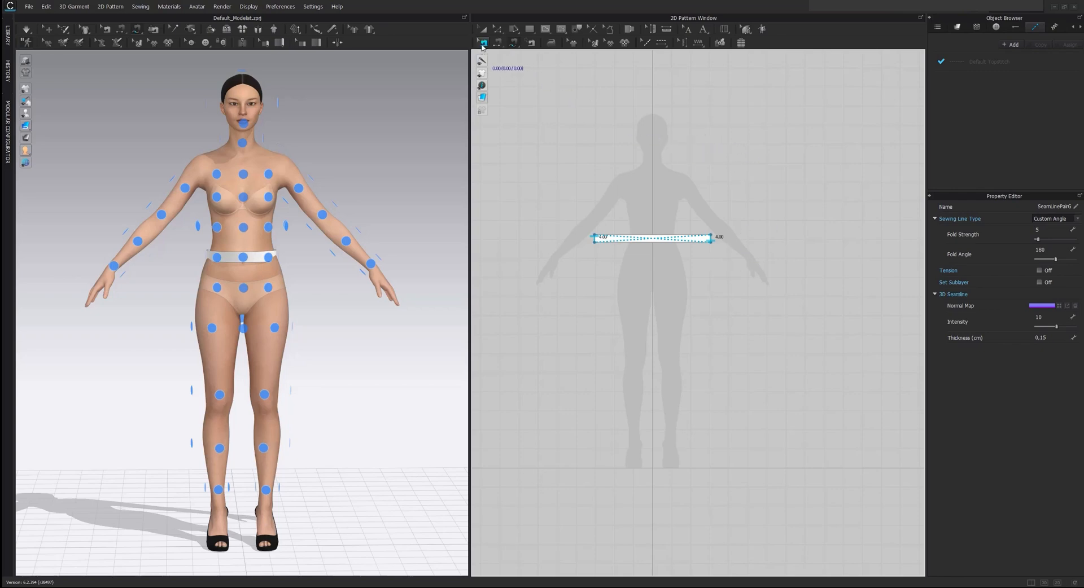
right_click(653, 240)
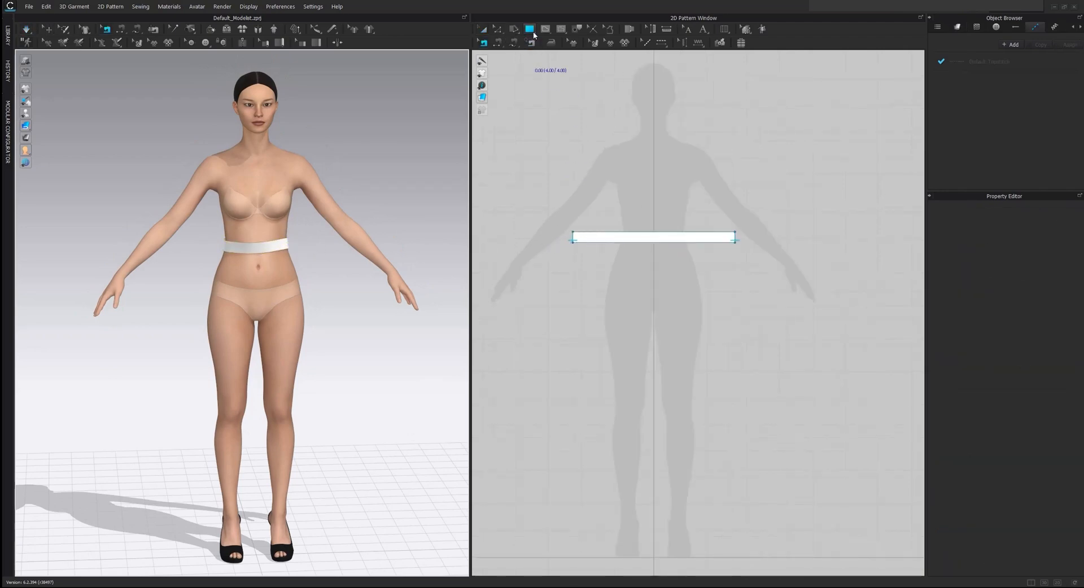
Switch to the Ellipse tool for the large skirt circle.
left_click(532, 28)
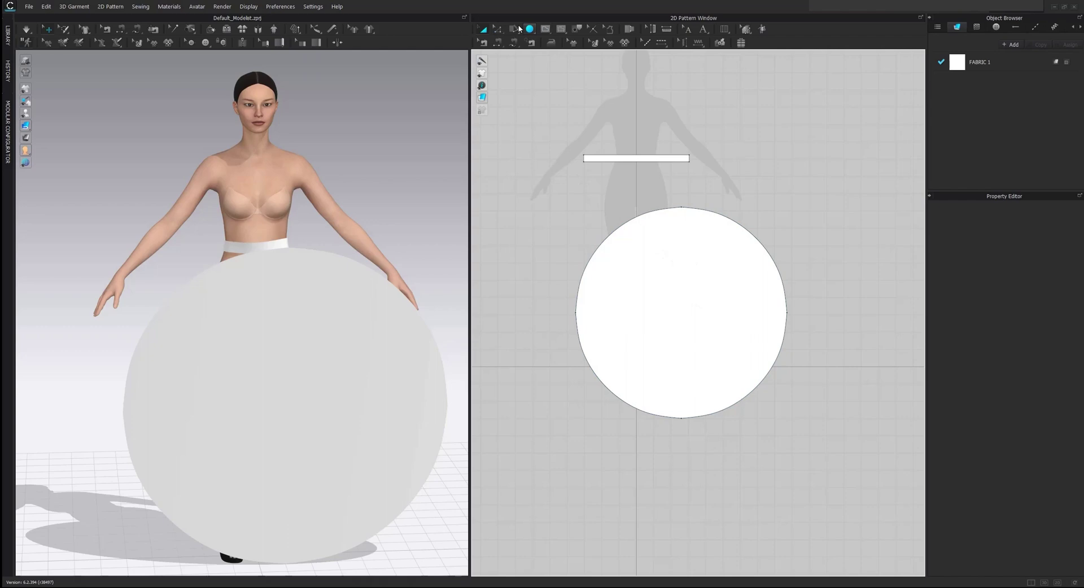
mouse_move(544, 29)
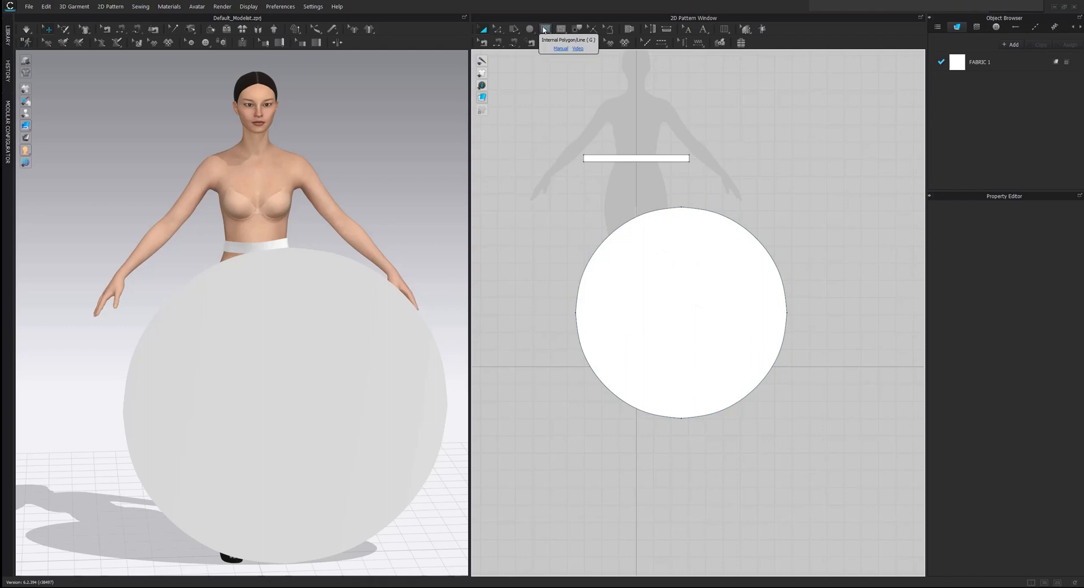
Place an internal circle at the skirt centre, sized by a 61 cm circumference.
left_click(546, 29)
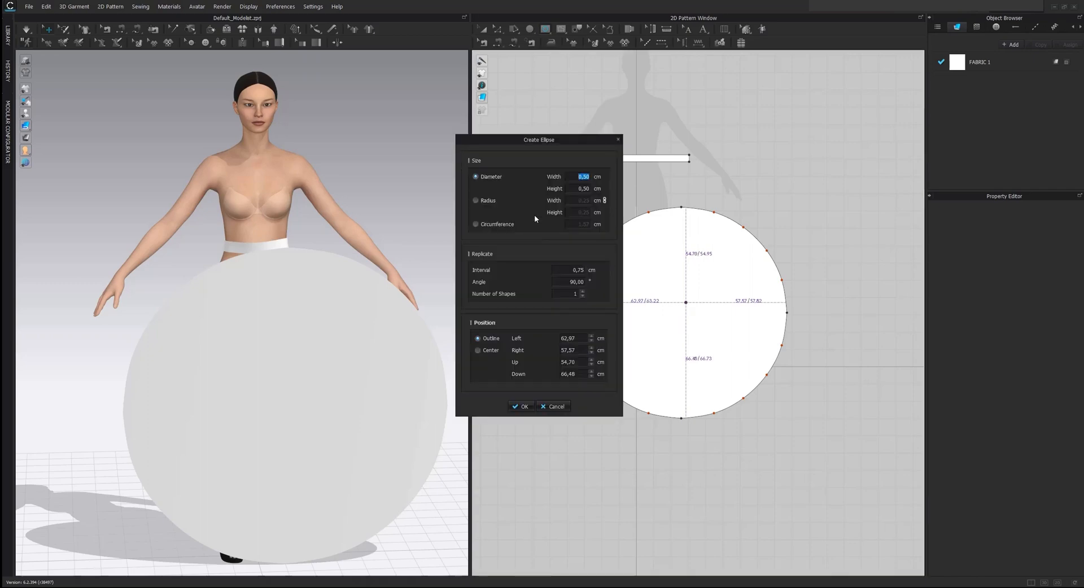
mouse_move(495, 210)
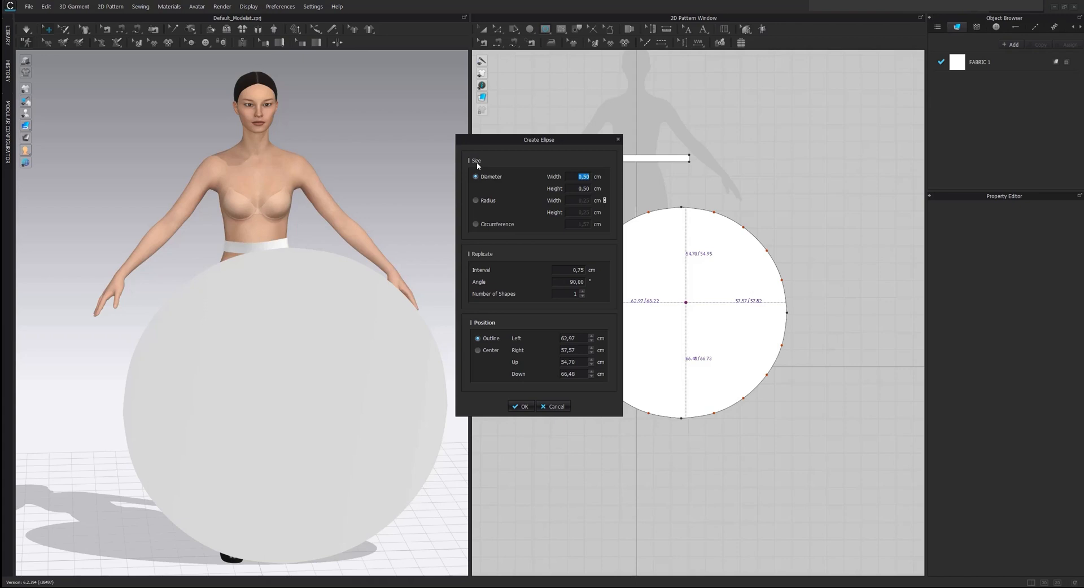
mouse_move(497, 203)
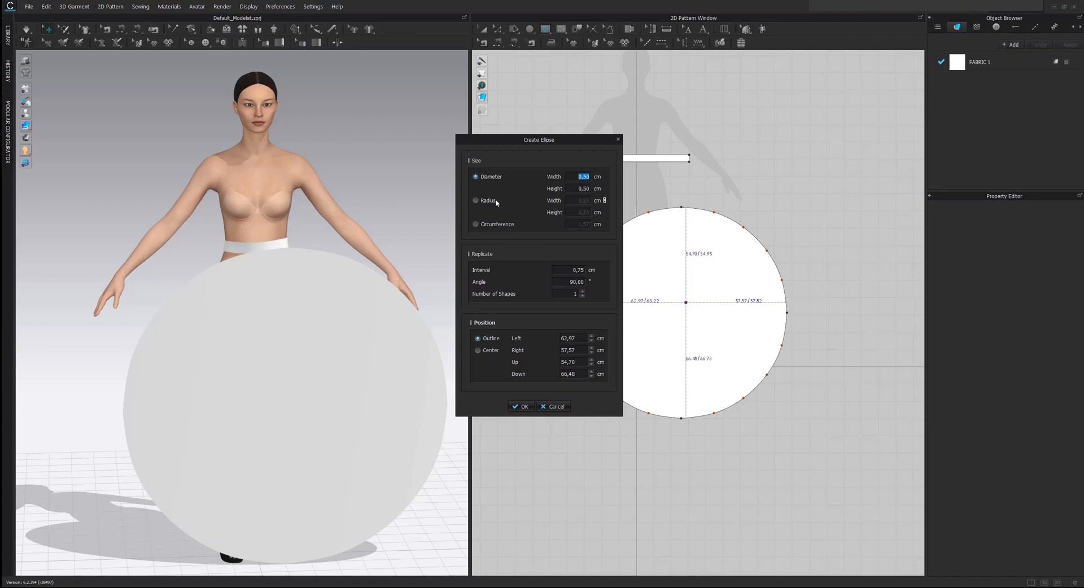
mouse_move(499, 225)
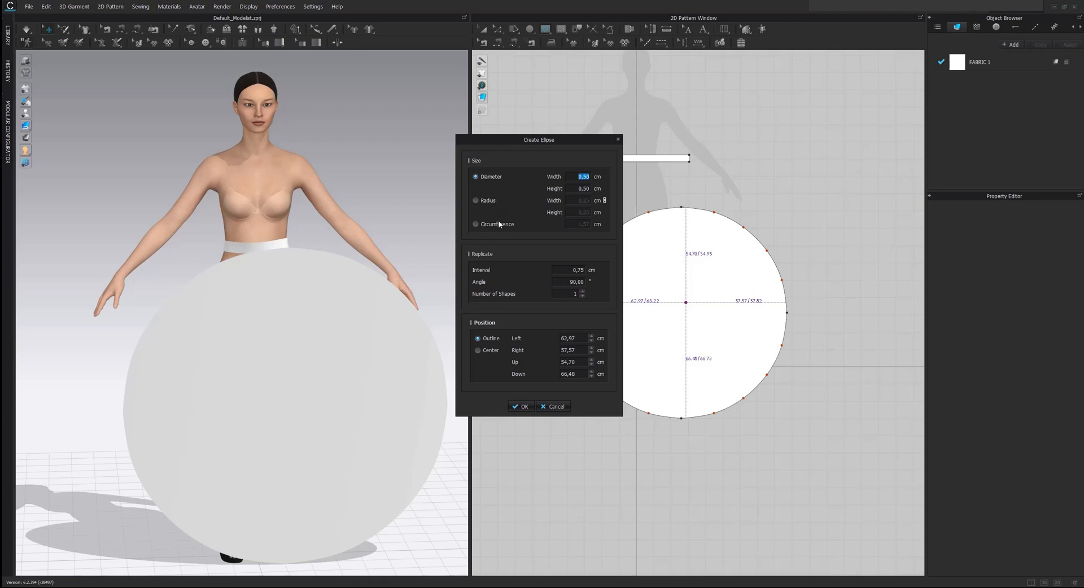
left_click(476, 224)
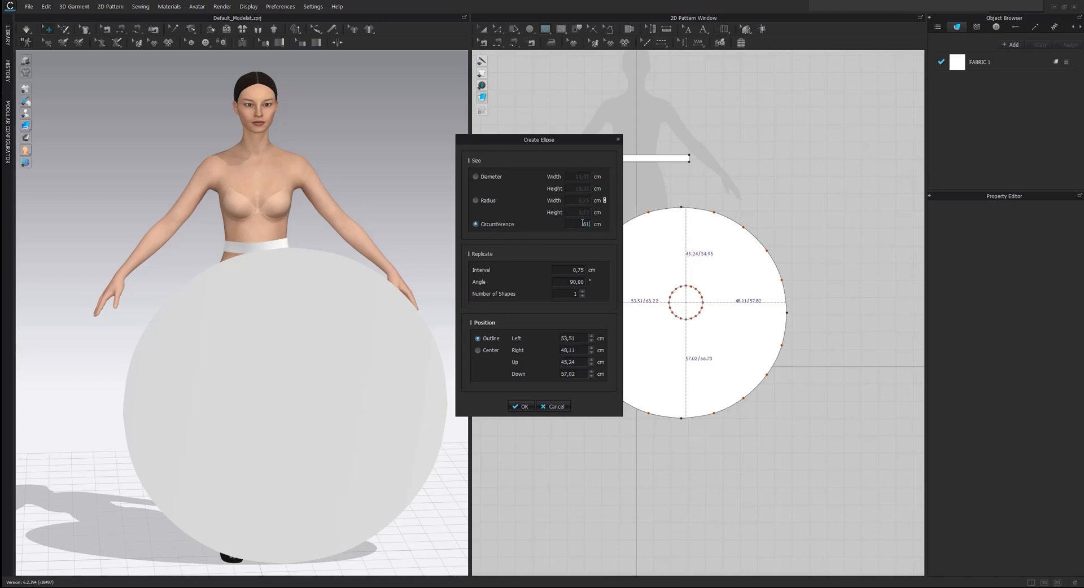
left_click(521, 406)
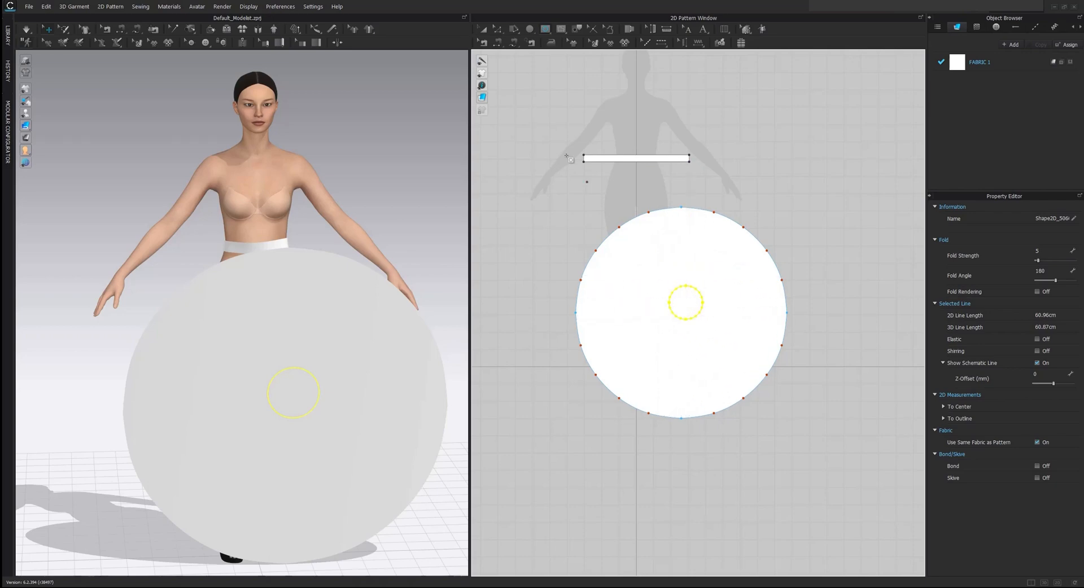
mouse_move(484, 29)
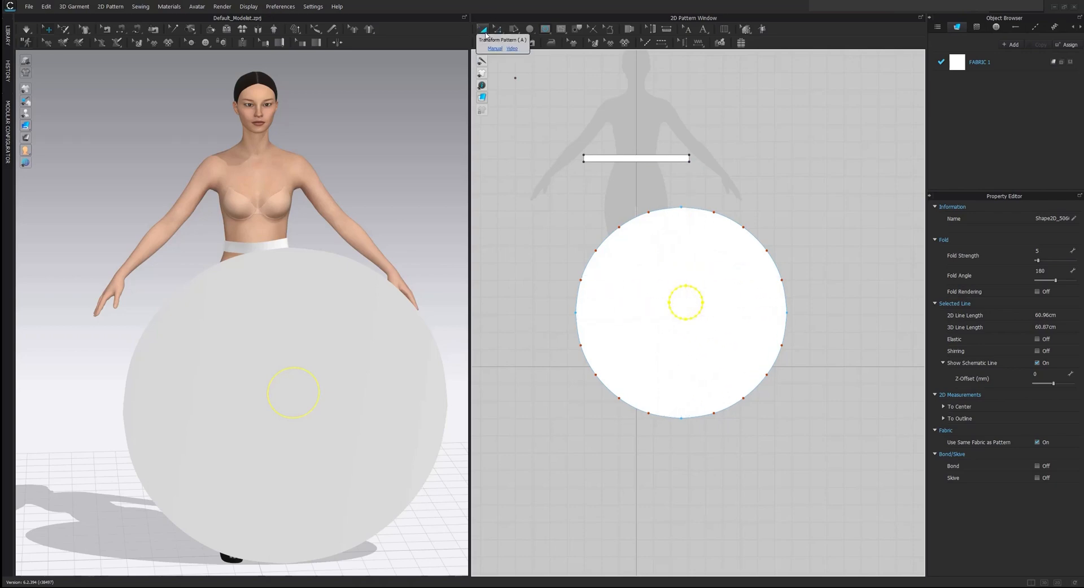
Select the inner centre circle and convert it to a hole.
left_click(723, 325)
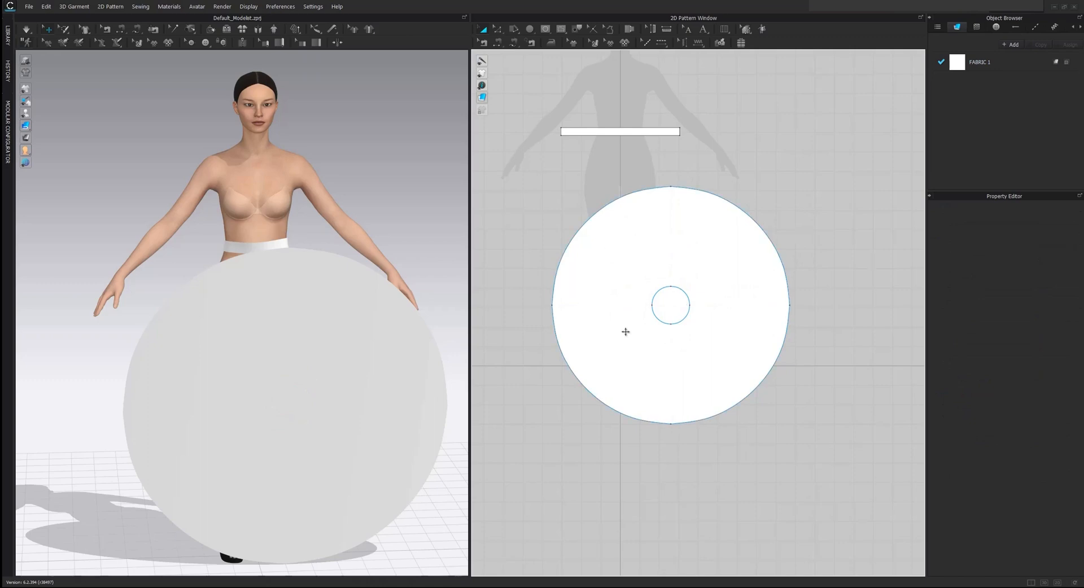
left_click(669, 305)
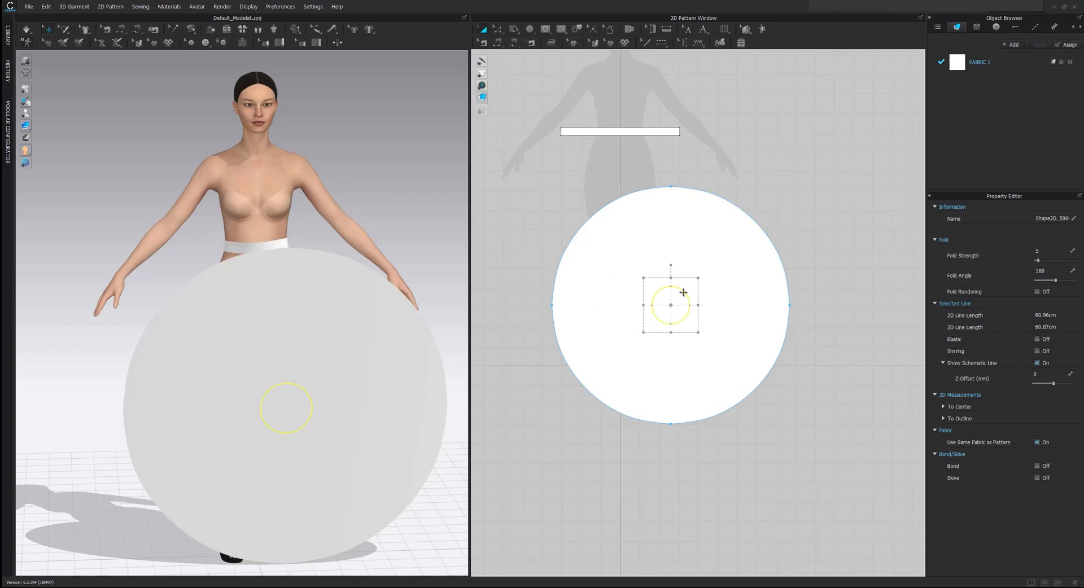
right_click(680, 306)
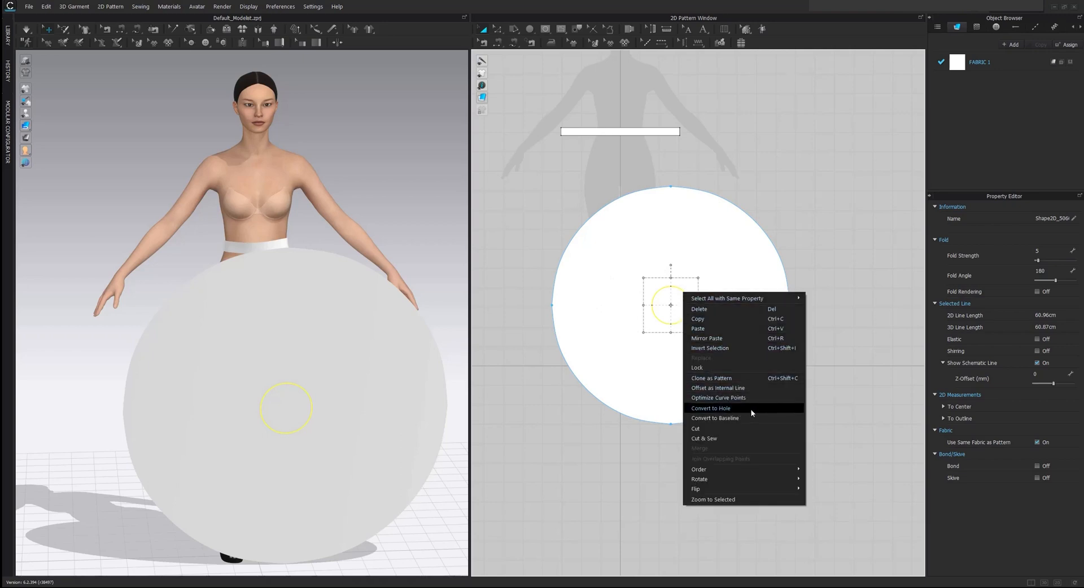
left_click(711, 408)
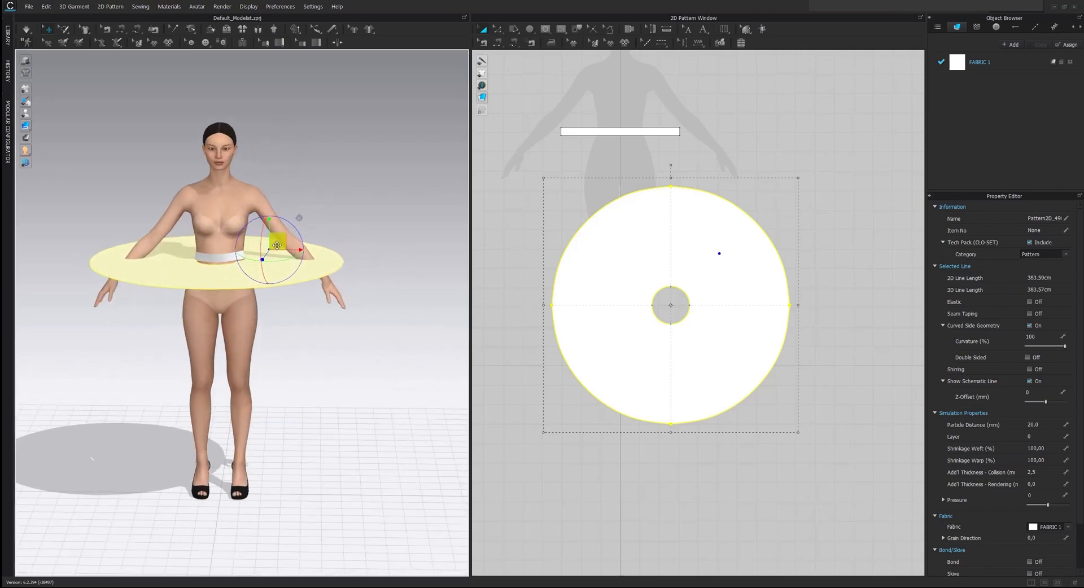
Deselect the skirt piece once it surrounds the waist.
left_click(401, 315)
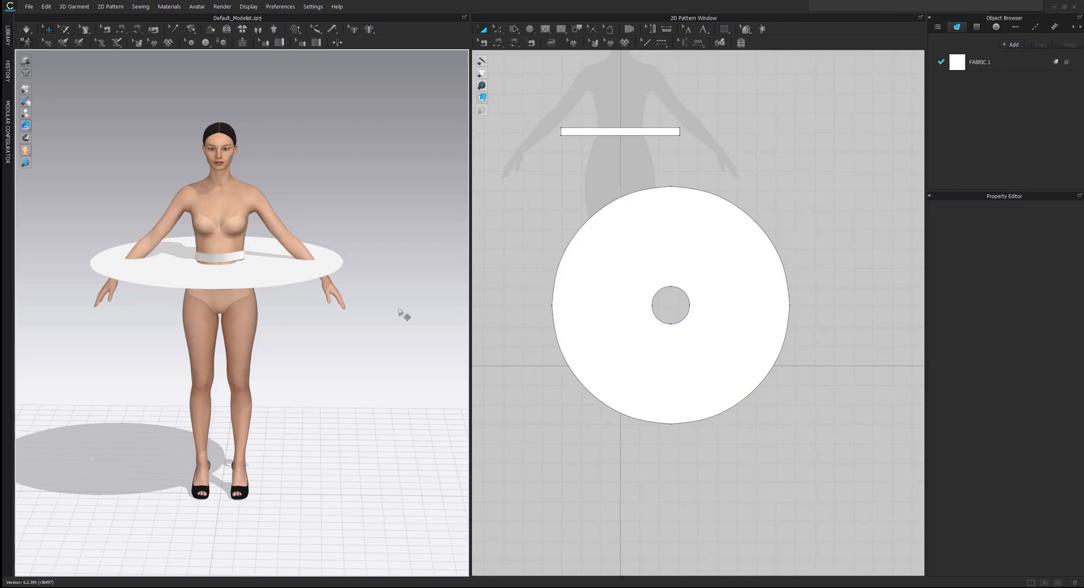
mouse_move(243, 268)
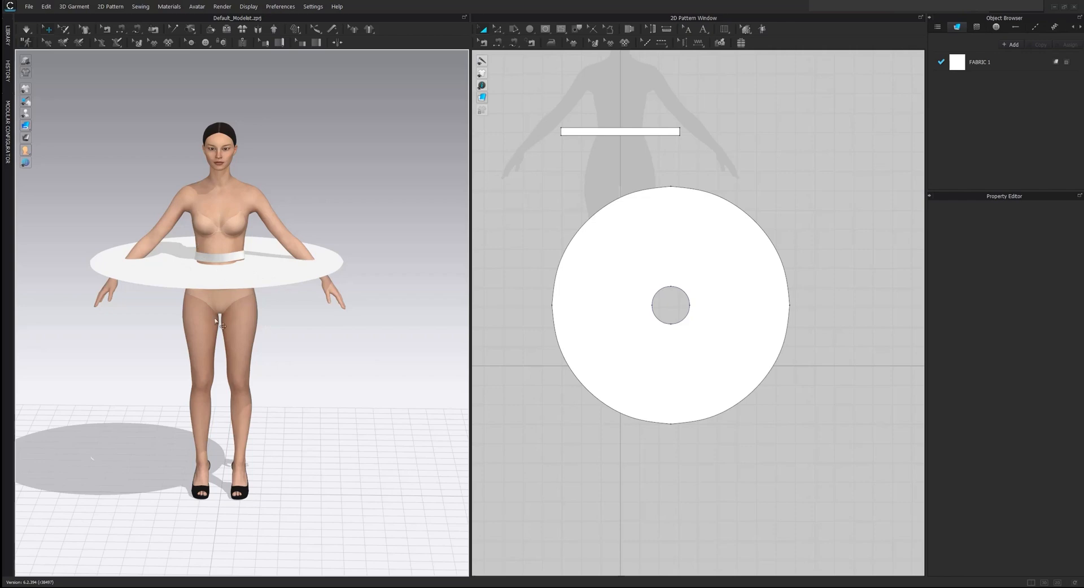
mouse_move(290, 284)
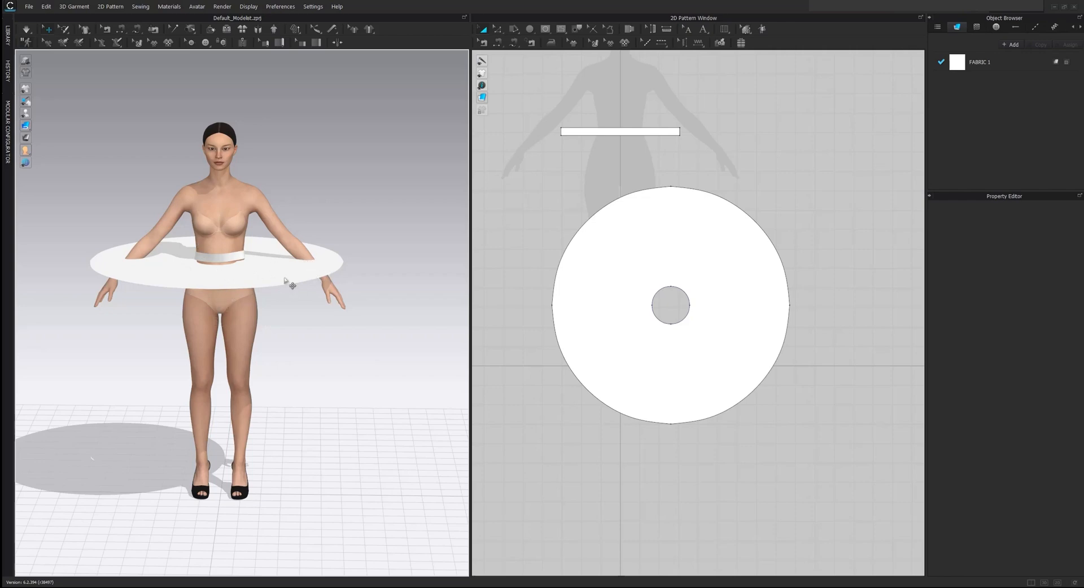
mouse_move(310, 269)
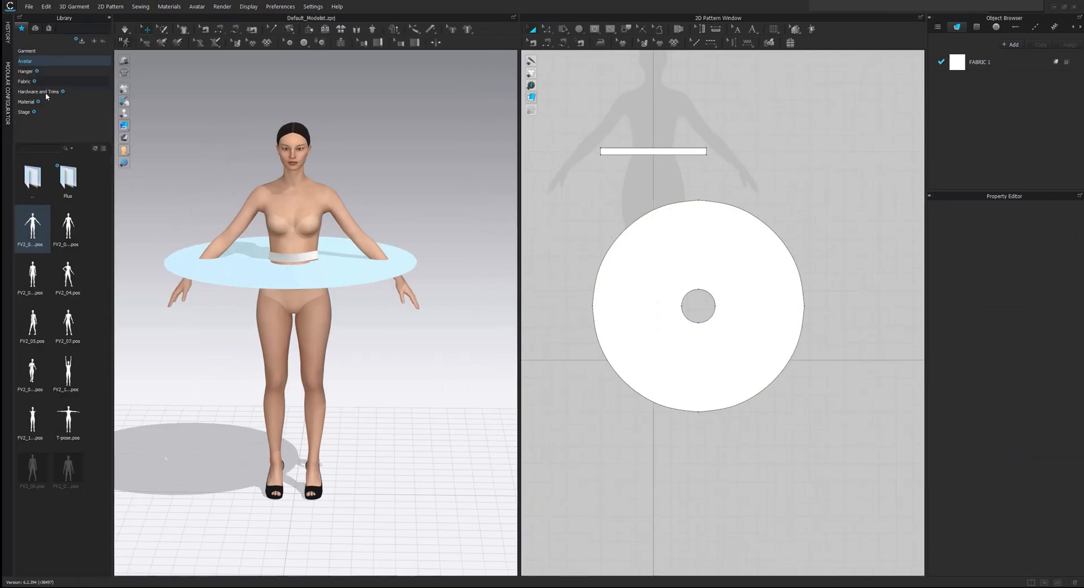
Apply the arms-raised-forward pose file to the avatar and confirm it.
double_click(32, 420)
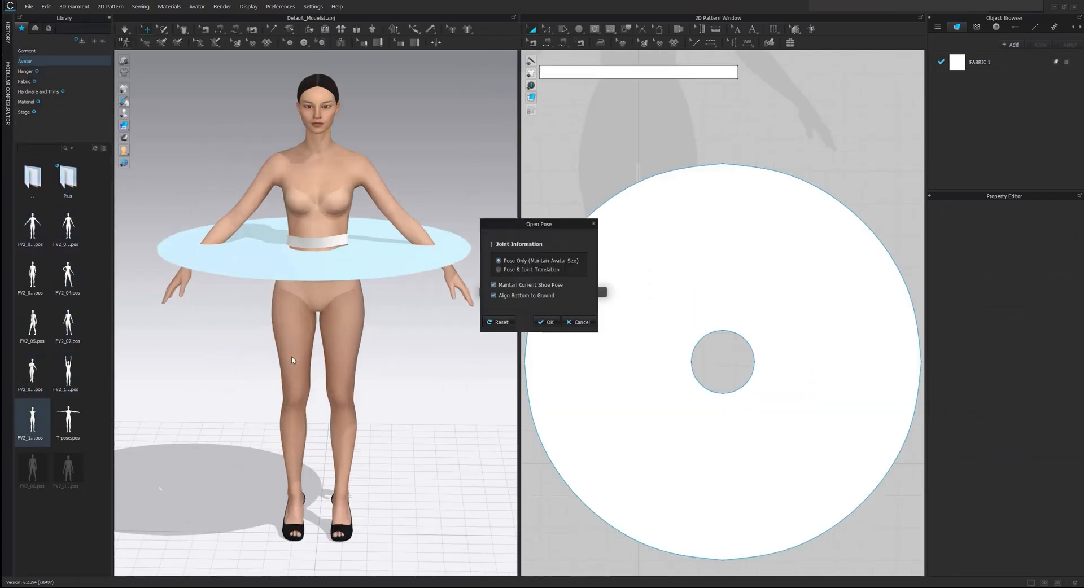
left_click(543, 322)
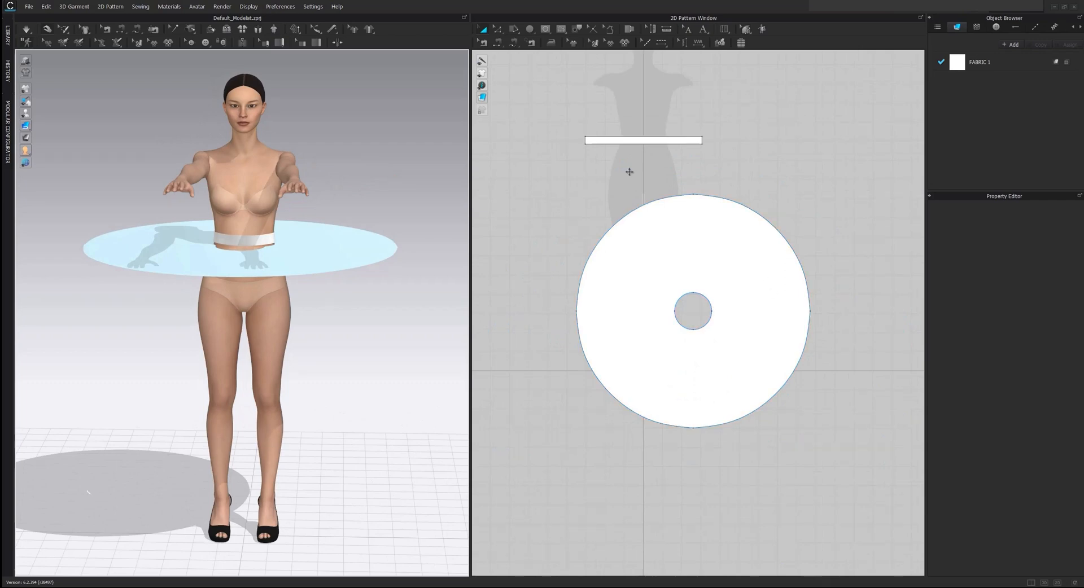
Pick the waistband edge to start a Segment Sewing seam.
left_click(691, 311)
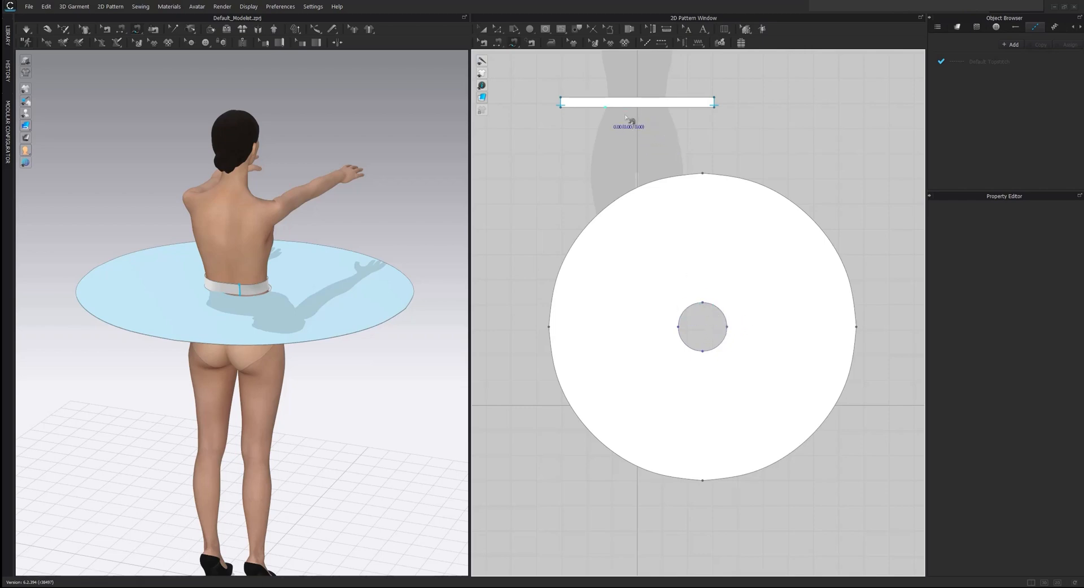
mouse_move(673, 248)
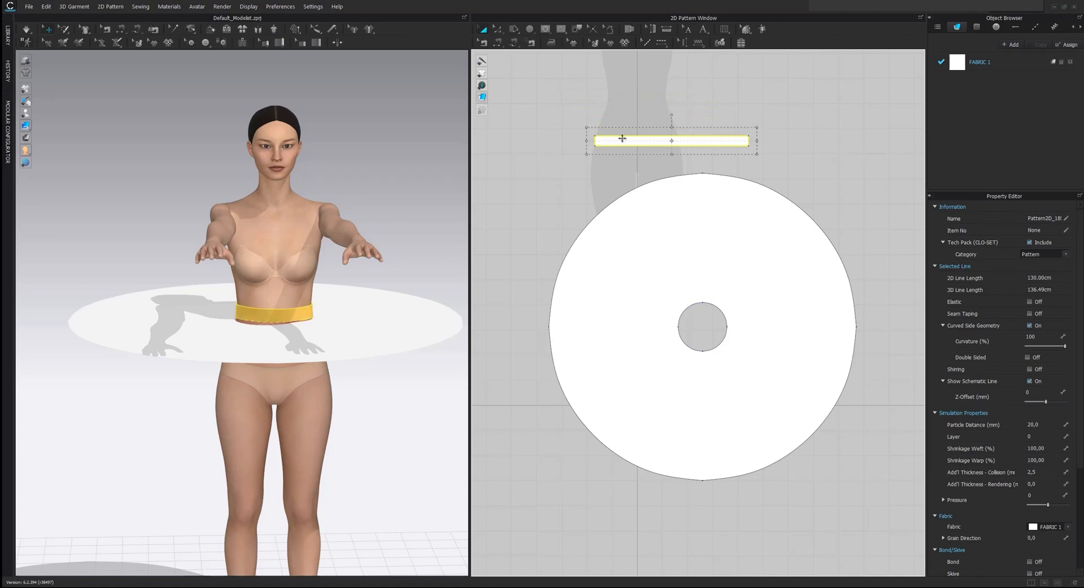
mouse_move(598, 167)
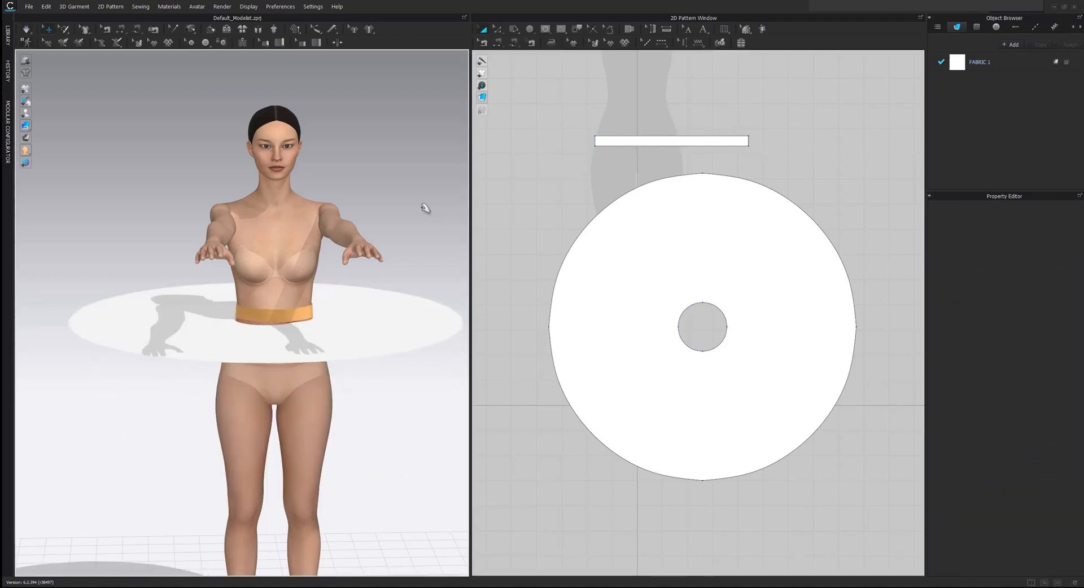
Select the waistband, enable Bond, and choose the Reinforcement preset.
left_click(671, 140)
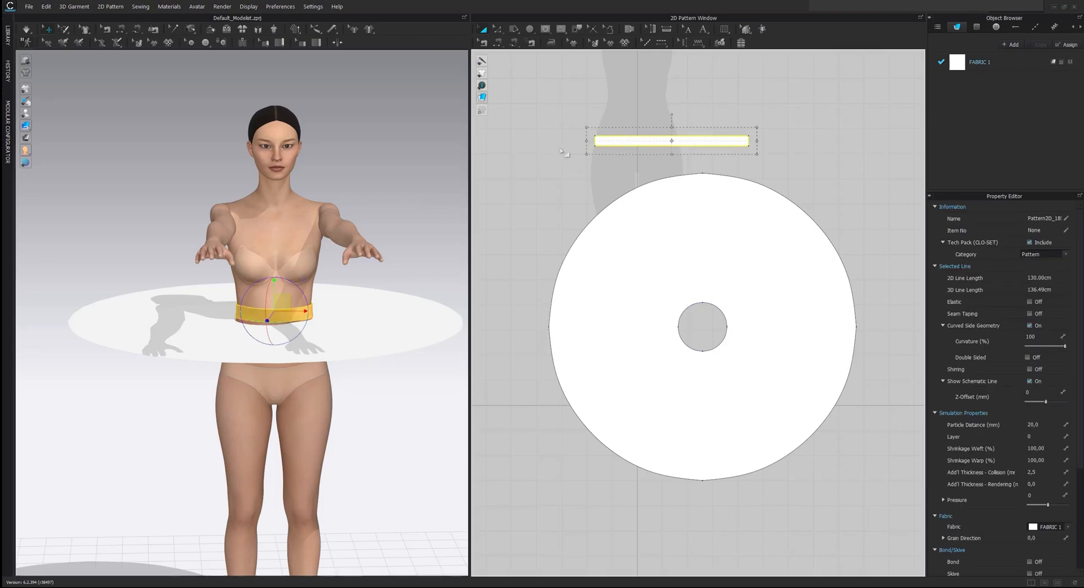
scroll("down", 3)
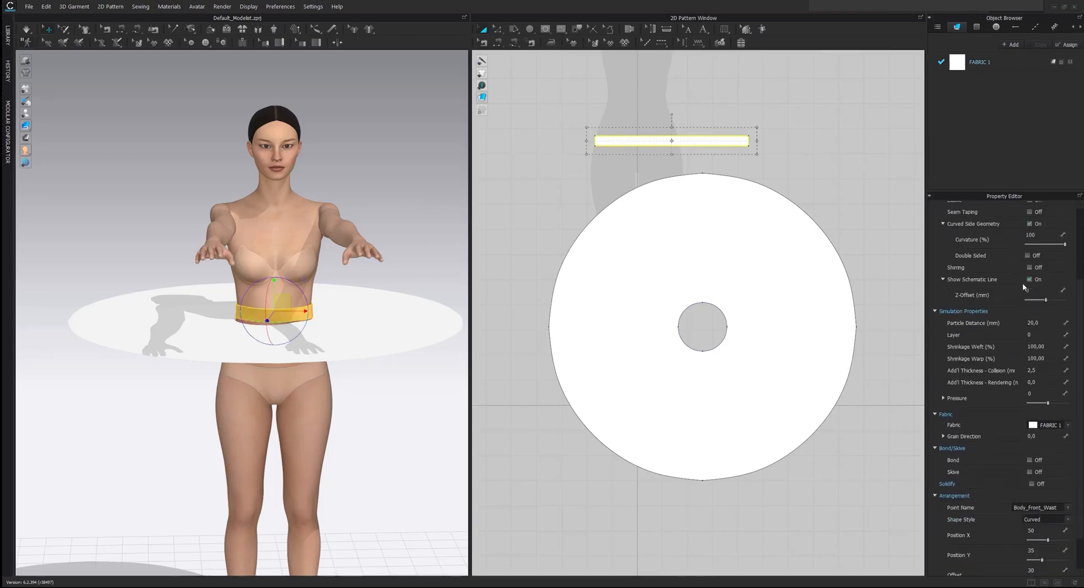
scroll("down", 3)
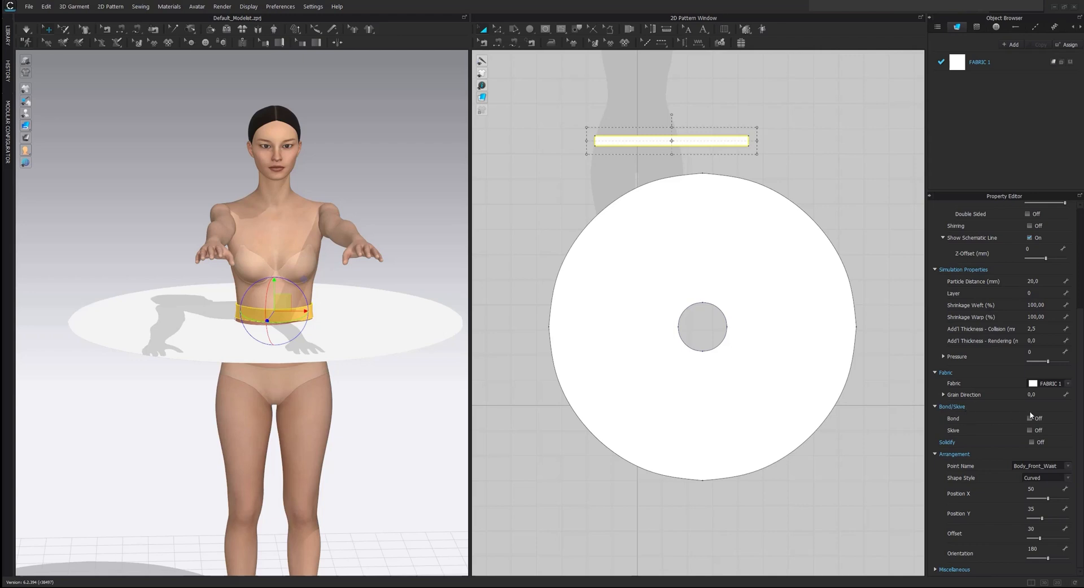
left_click(1028, 418)
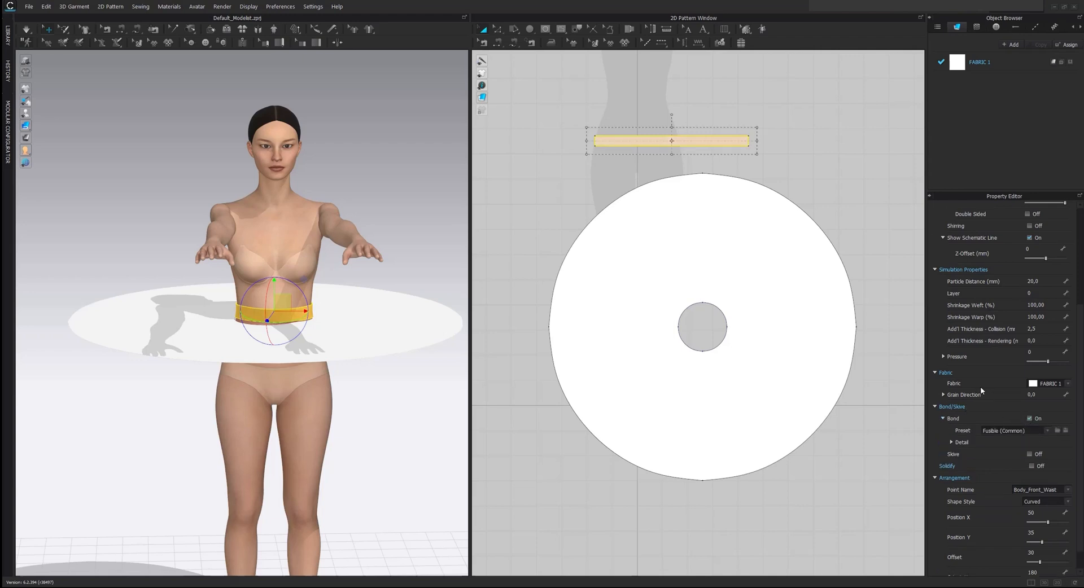
scroll("down", 3)
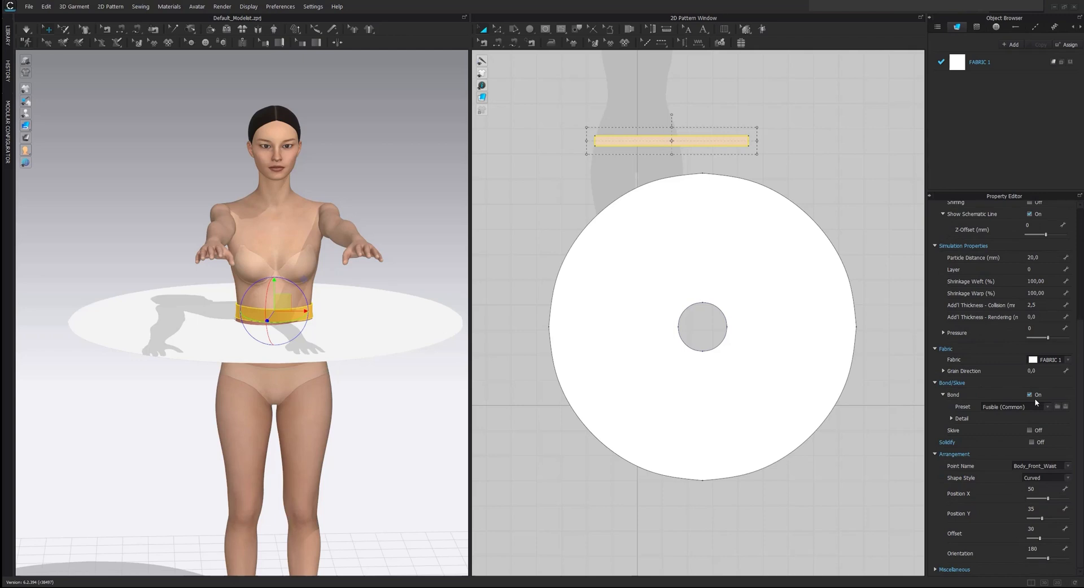
left_click(1022, 407)
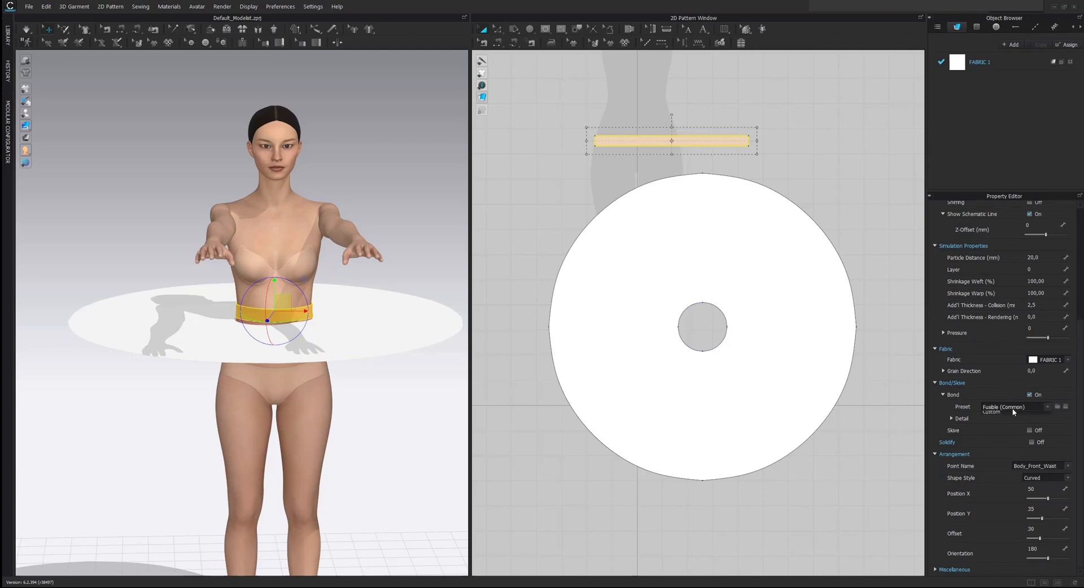
left_click(1016, 407)
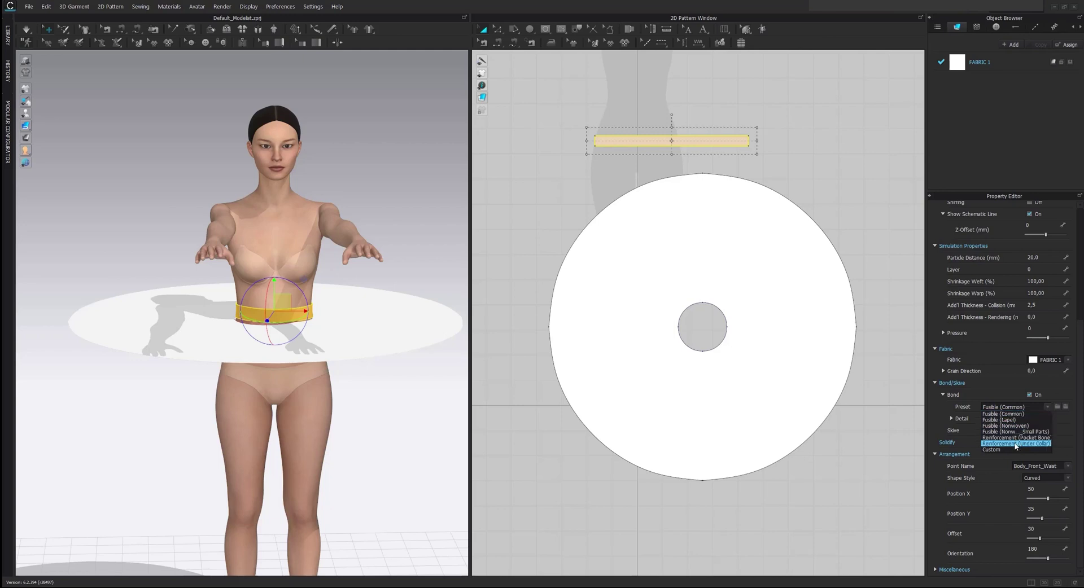
left_click(1016, 444)
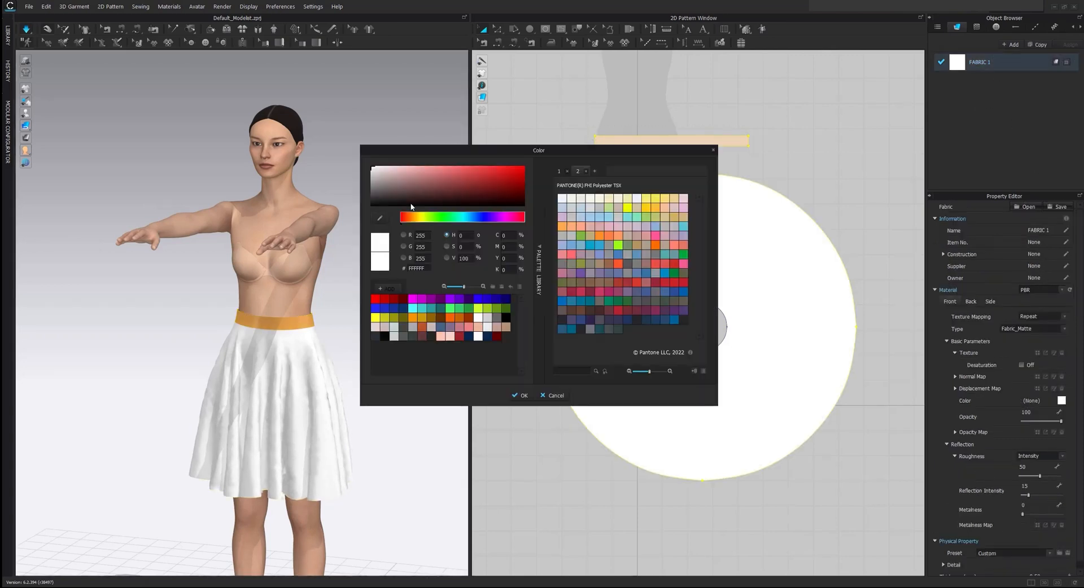
Choose red as the skirt fabric colour.
left_click(520, 395)
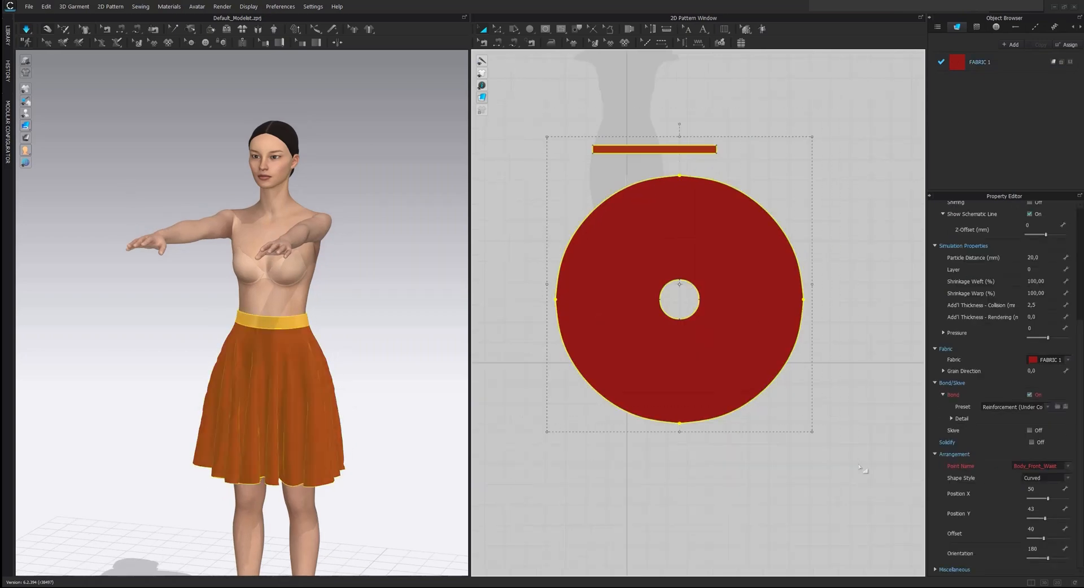
Lower the skirt's Particle Distance from 20 to 5 in Simulation Properties.
left_click(1033, 257)
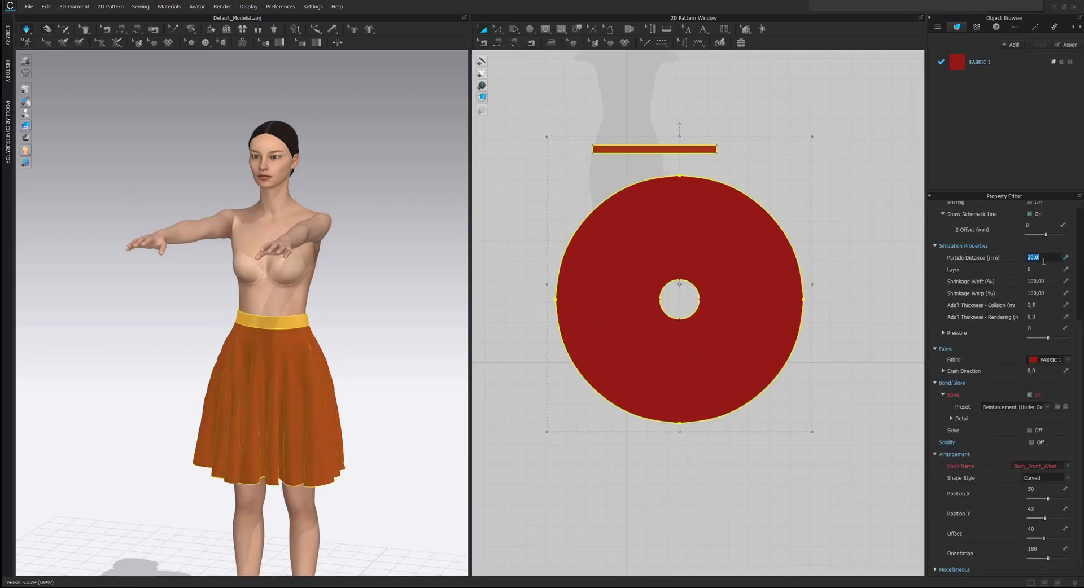
type("5")
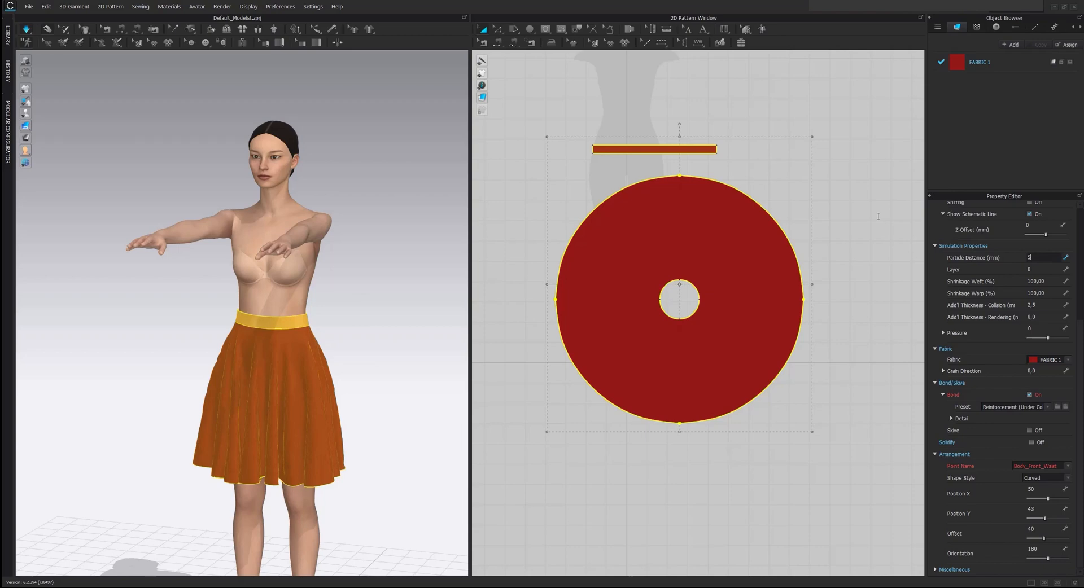